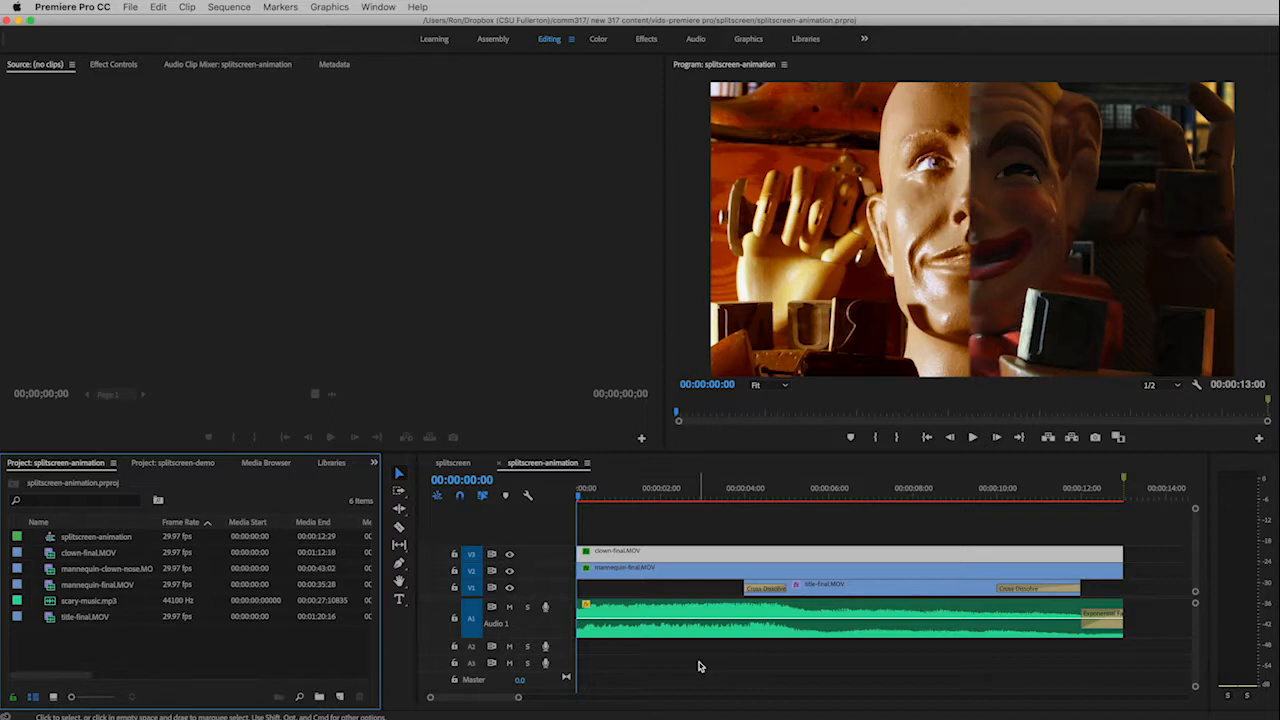
pyautogui.moveTo(533, 414)
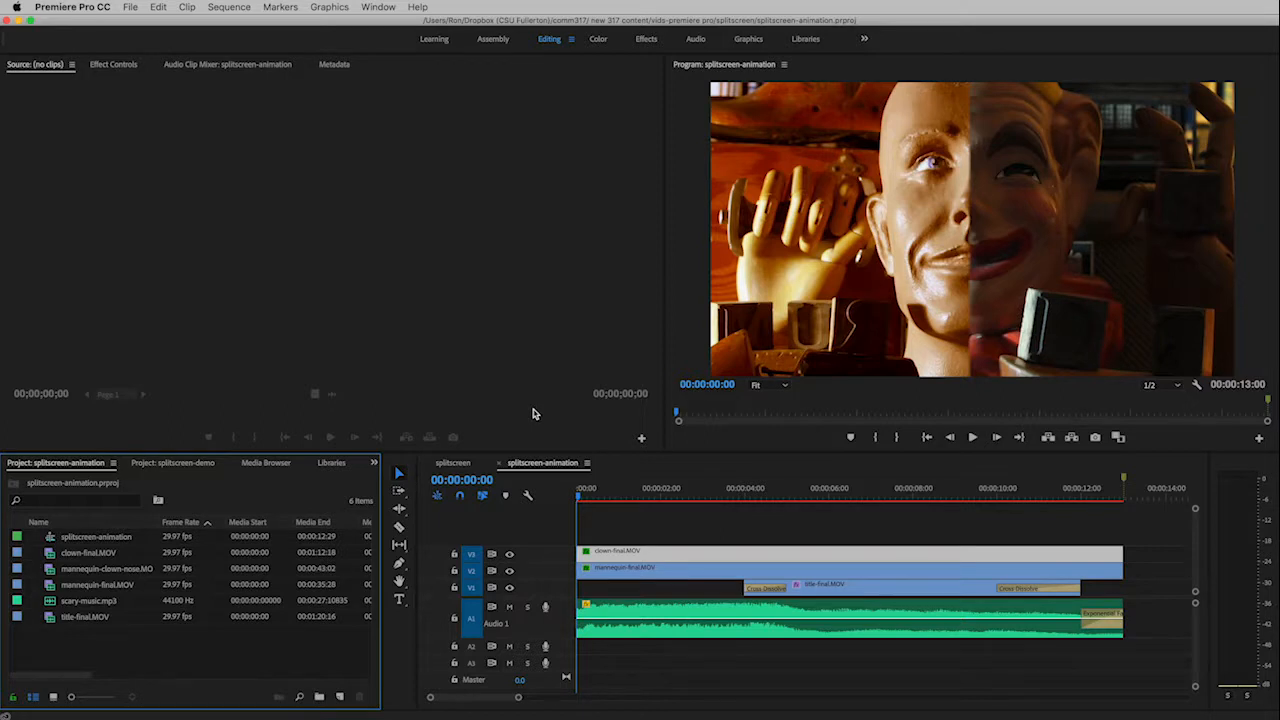
pyautogui.moveTo(508, 408)
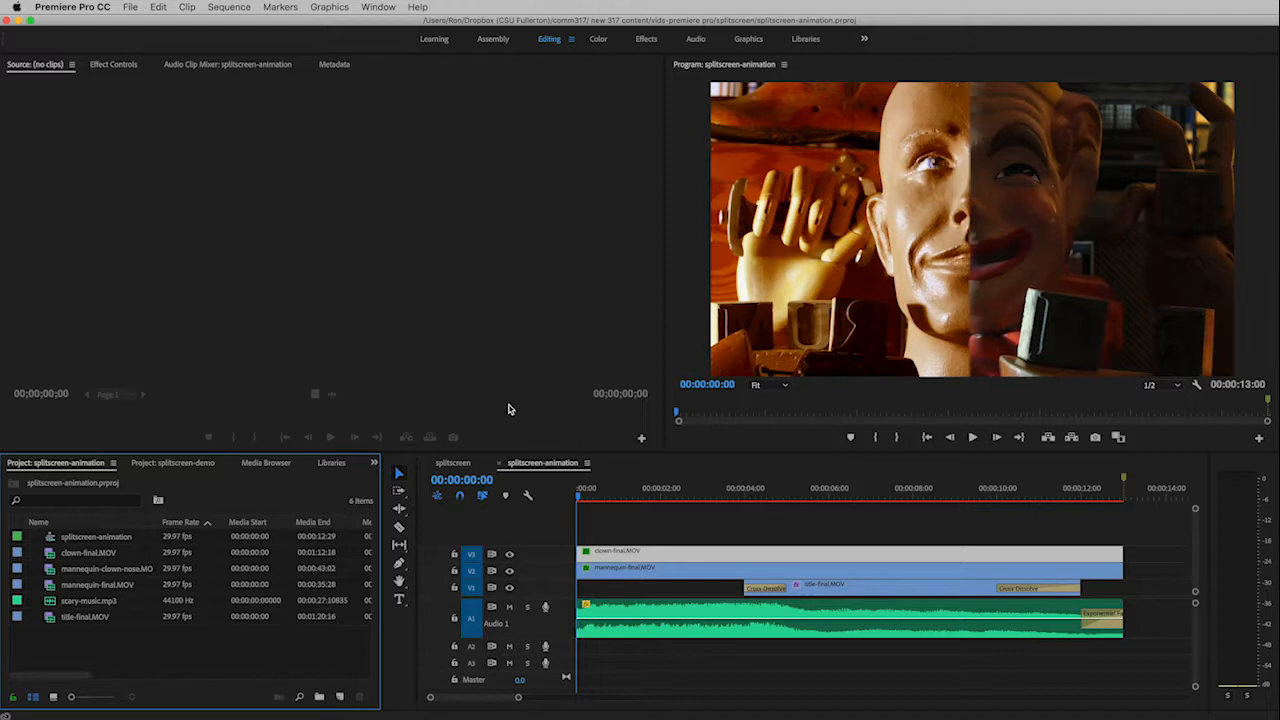
pyautogui.moveTo(360, 97)
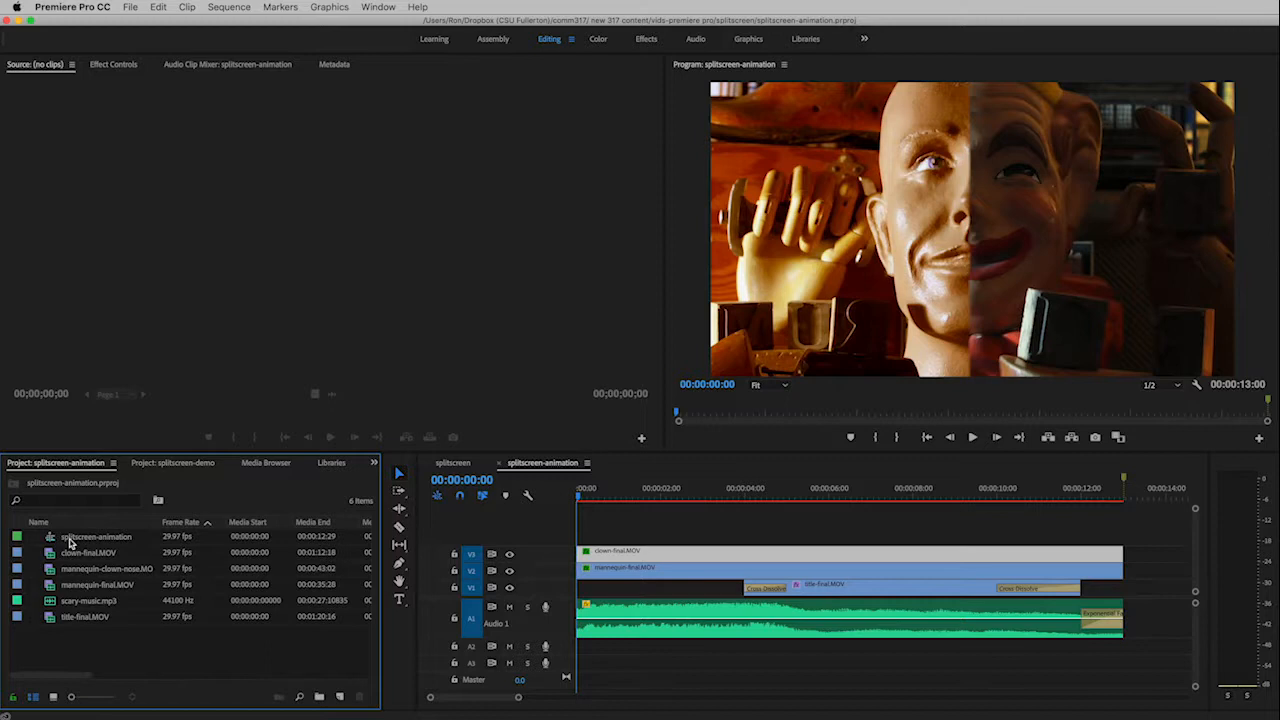
pyautogui.moveTo(95, 537)
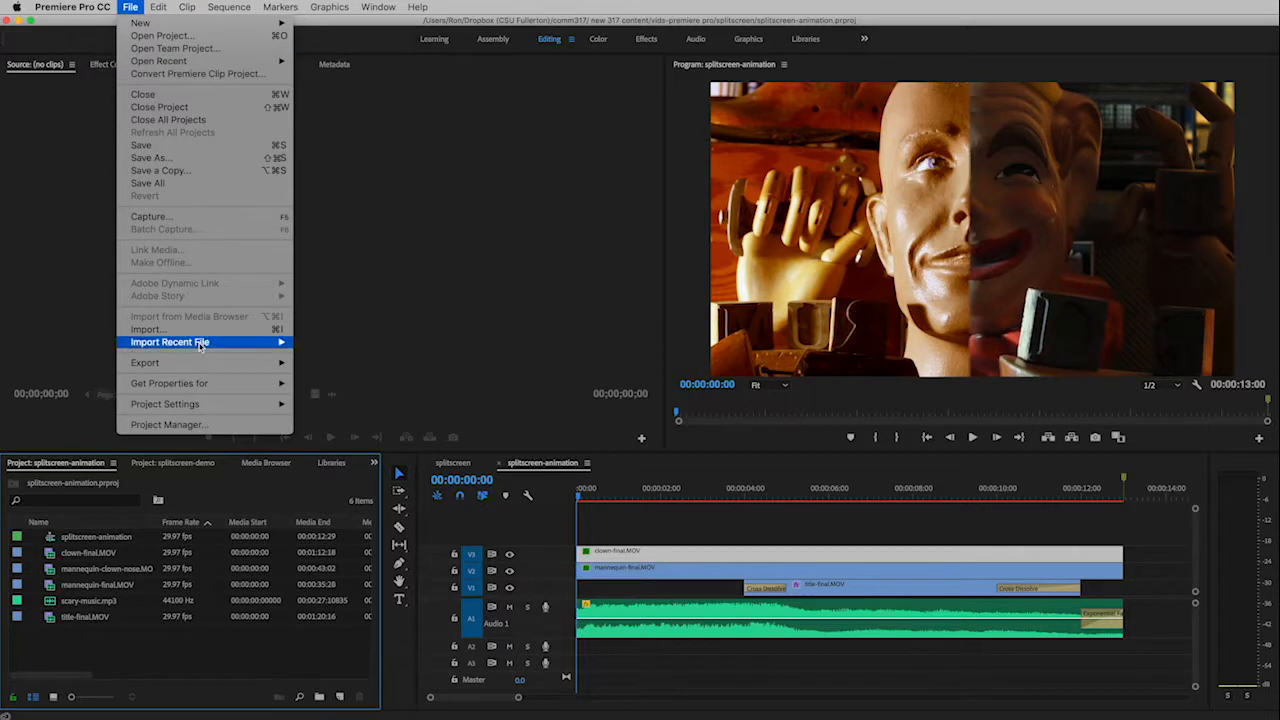
pyautogui.moveTo(145, 362)
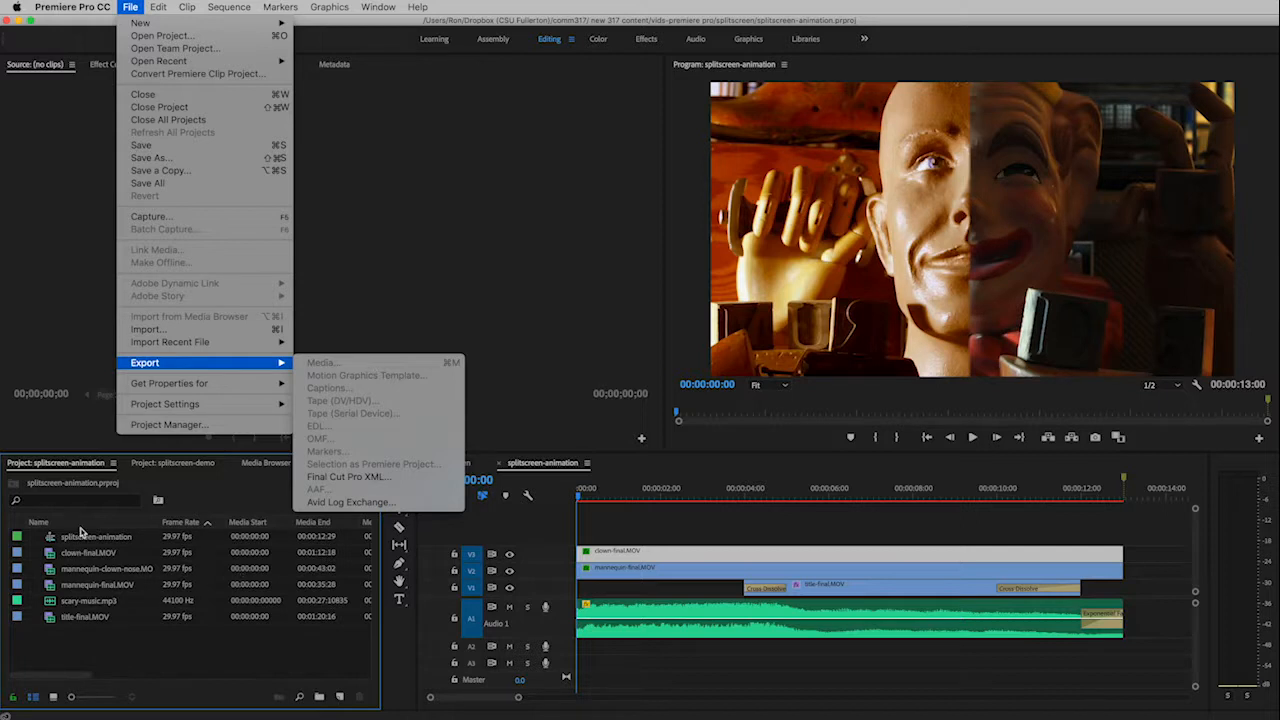
pyautogui.moveTo(97, 629)
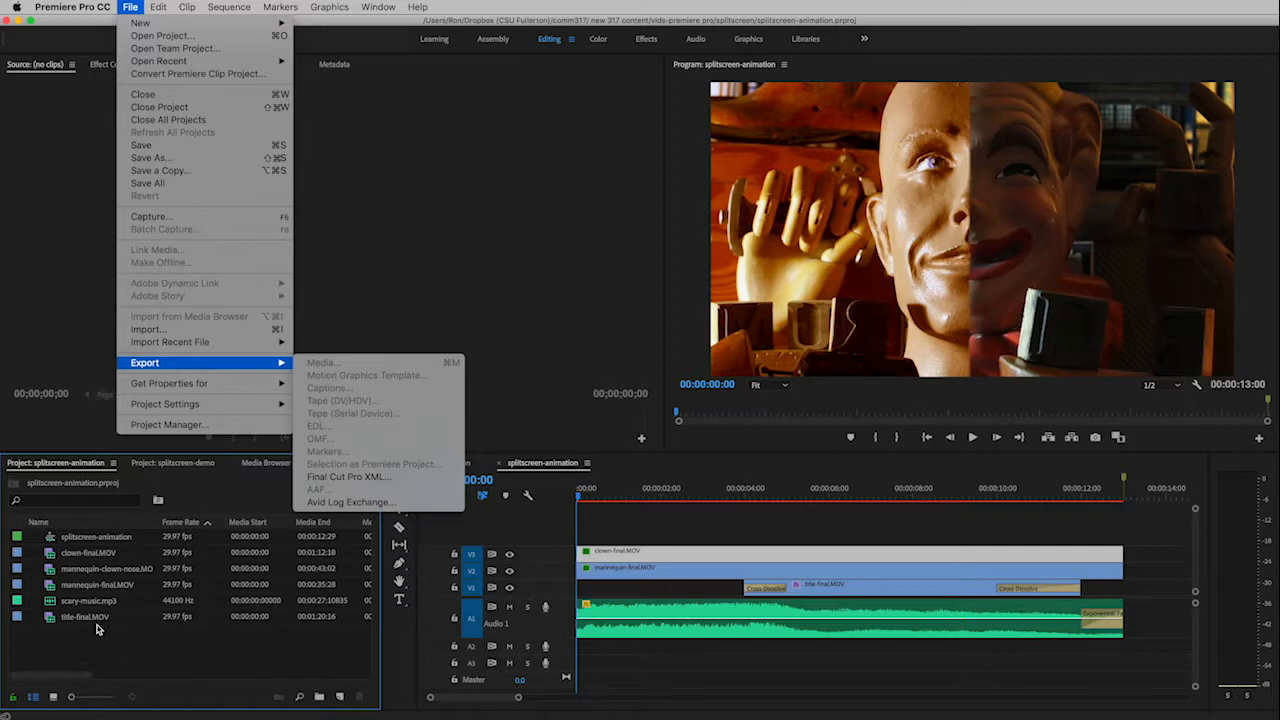
pyautogui.moveTo(108, 645)
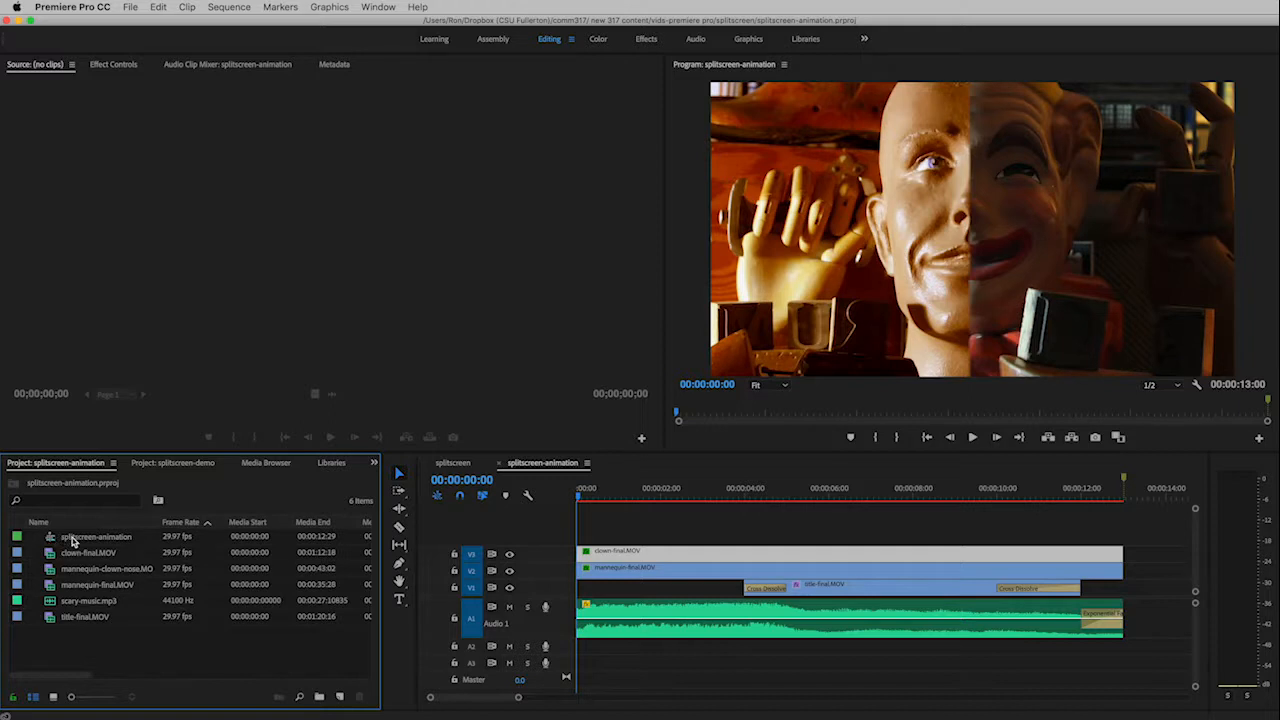
pyautogui.moveTo(212, 541)
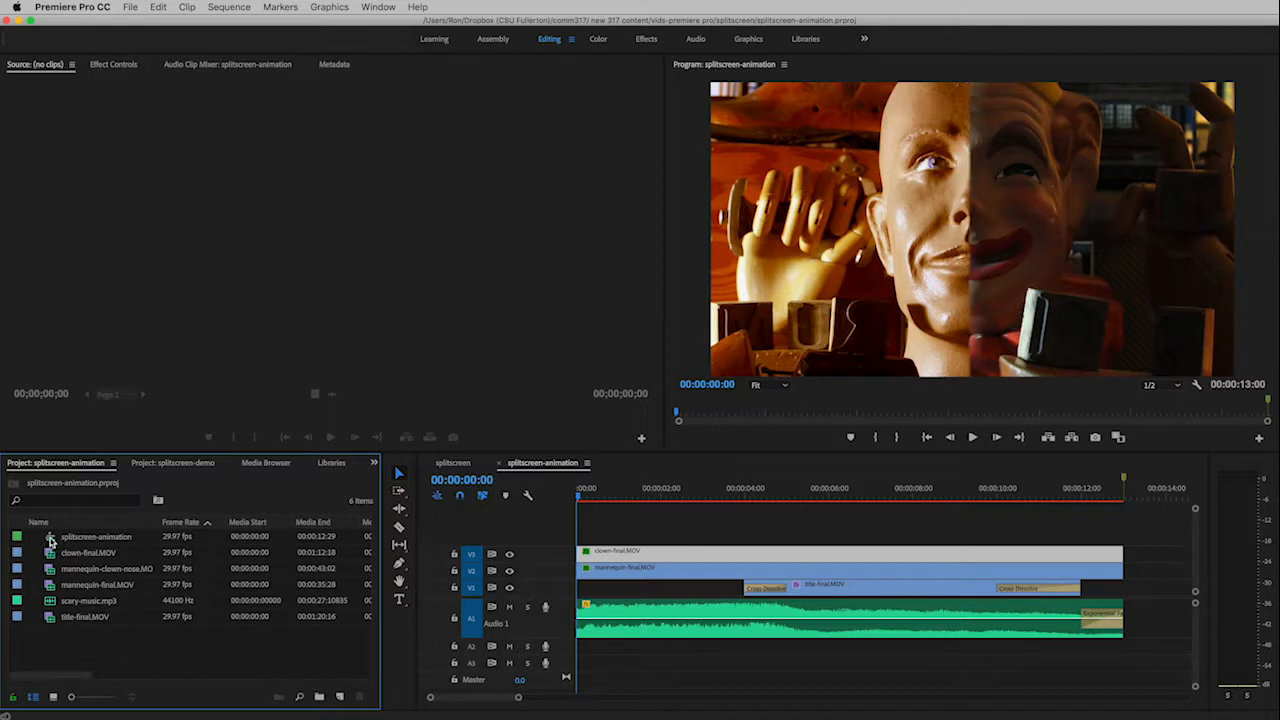
# Select the splitscreen-animation sequence and bring up File > Export's media options
pyautogui.click(95, 537)
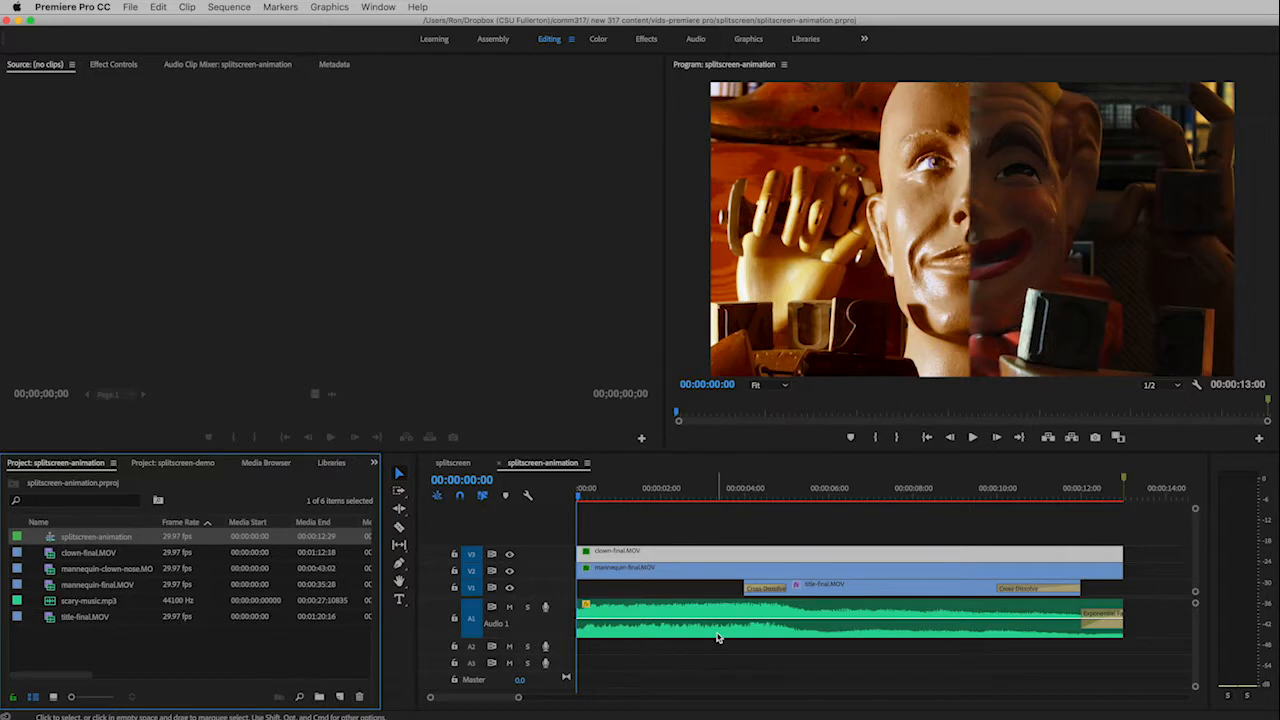
pyautogui.moveTo(717, 638)
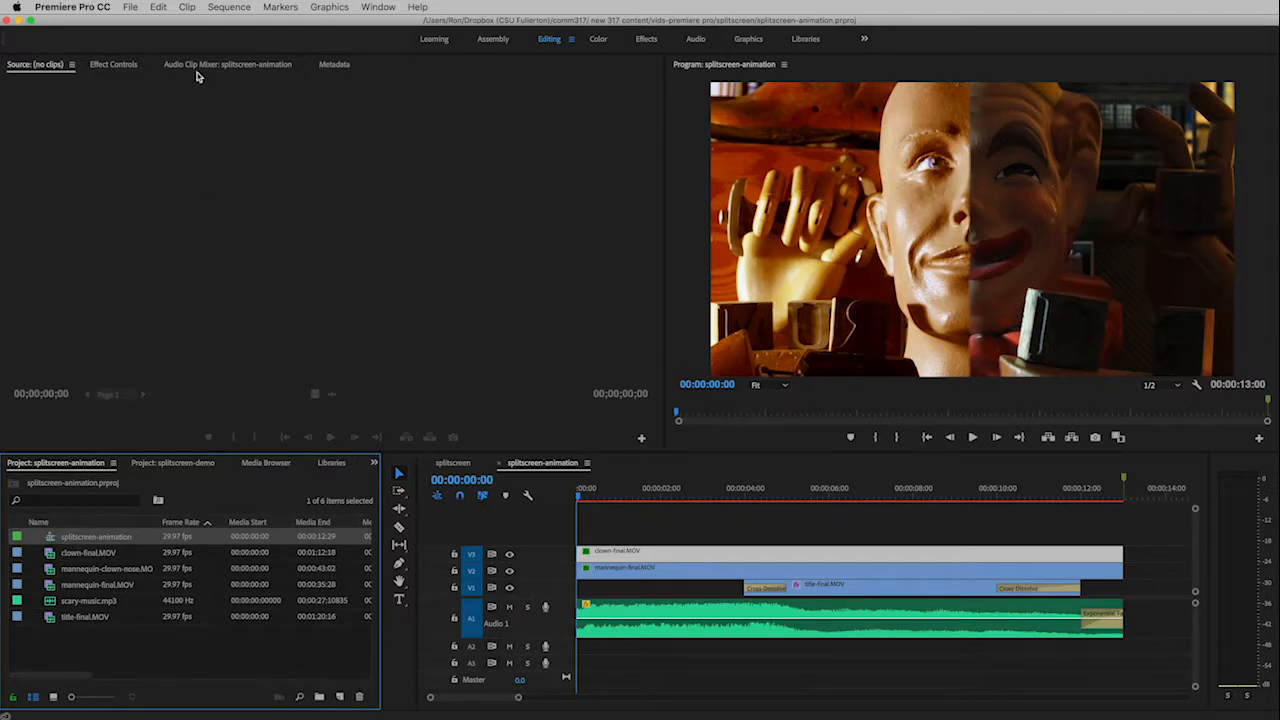
pyautogui.click(130, 7)
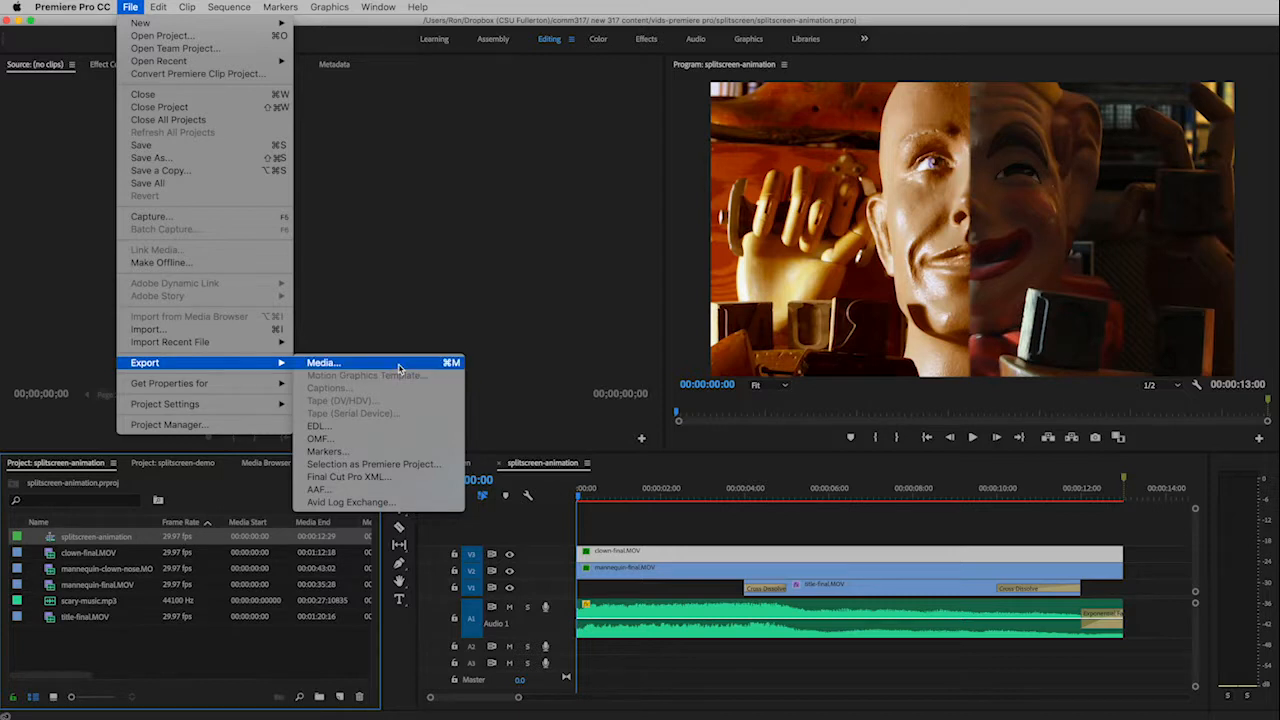
# Open Export Settings, set Source Range to Entire Sequence, and reposition the range end handle
pyautogui.click(323, 362)
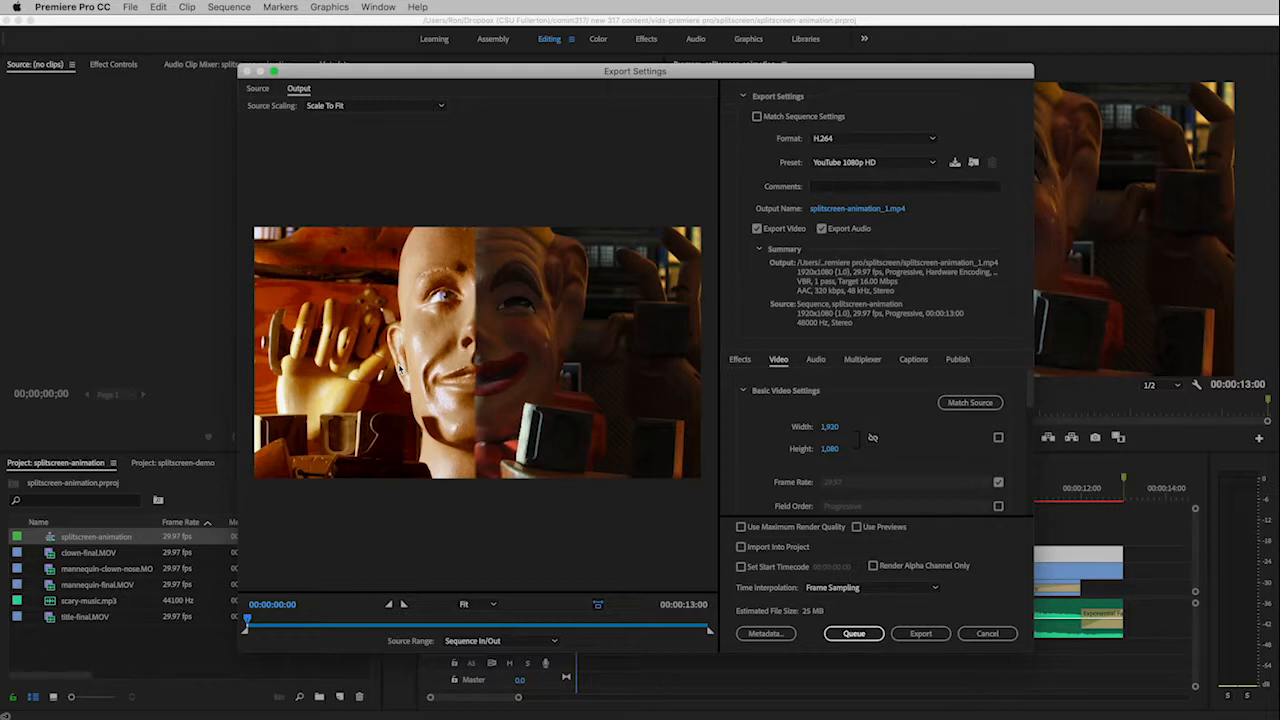
pyautogui.moveTo(443, 604)
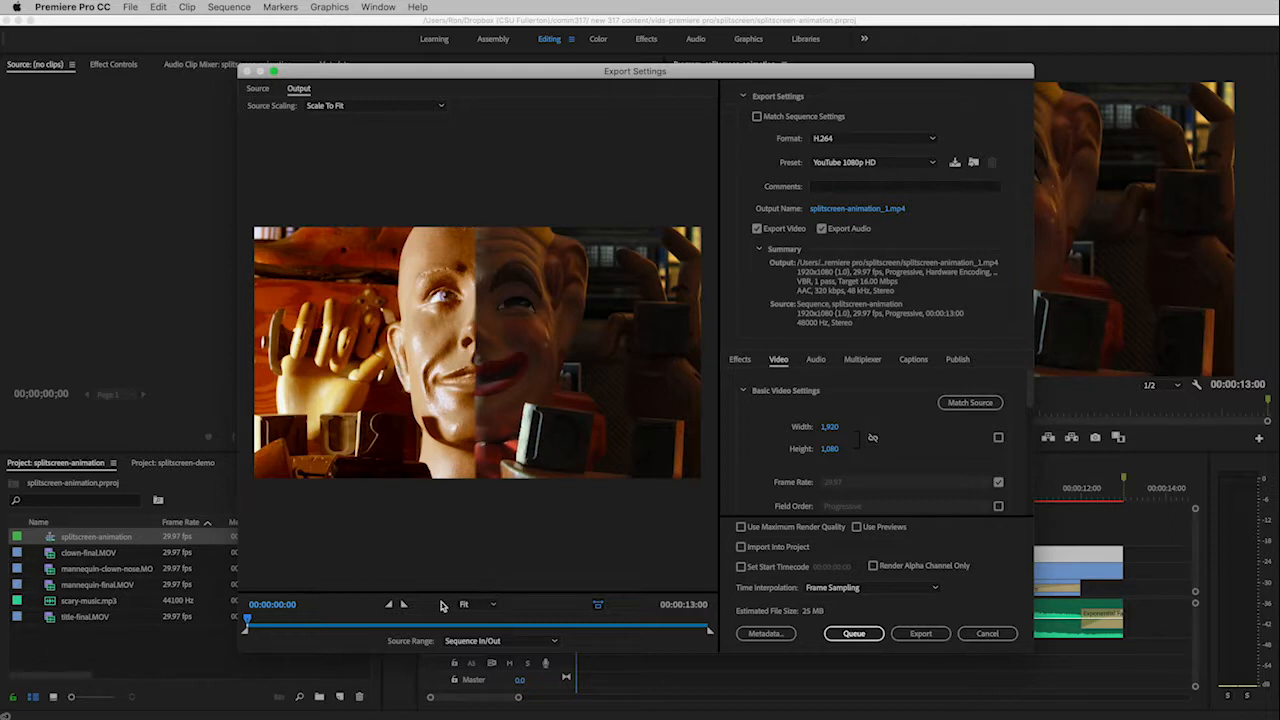
pyautogui.moveTo(708, 615)
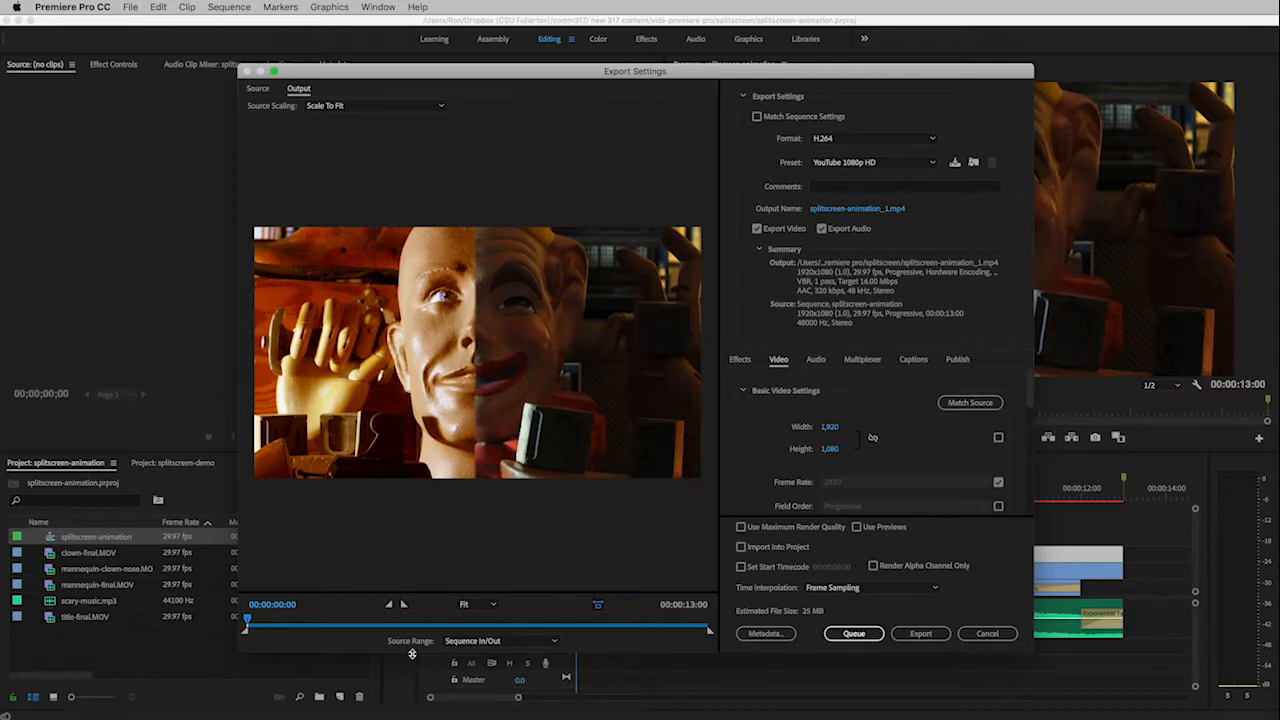
pyautogui.moveTo(421, 650)
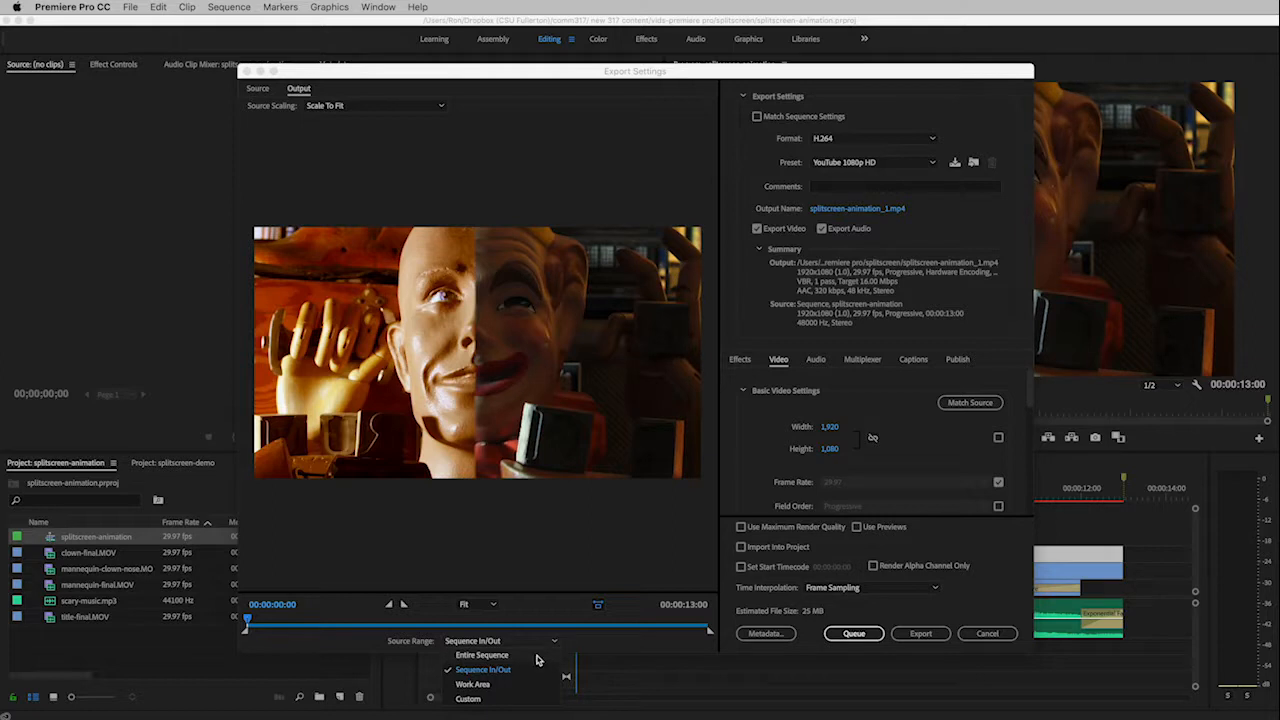
pyautogui.click(481, 655)
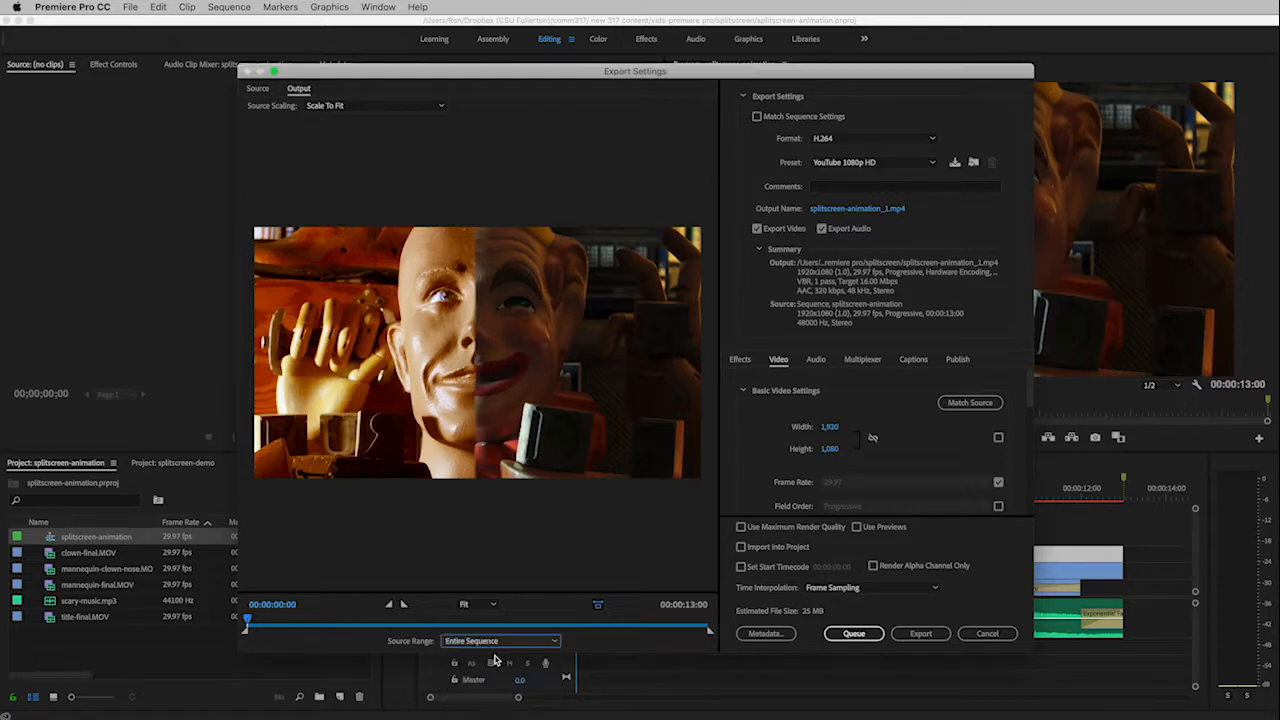
pyautogui.moveTo(518, 662)
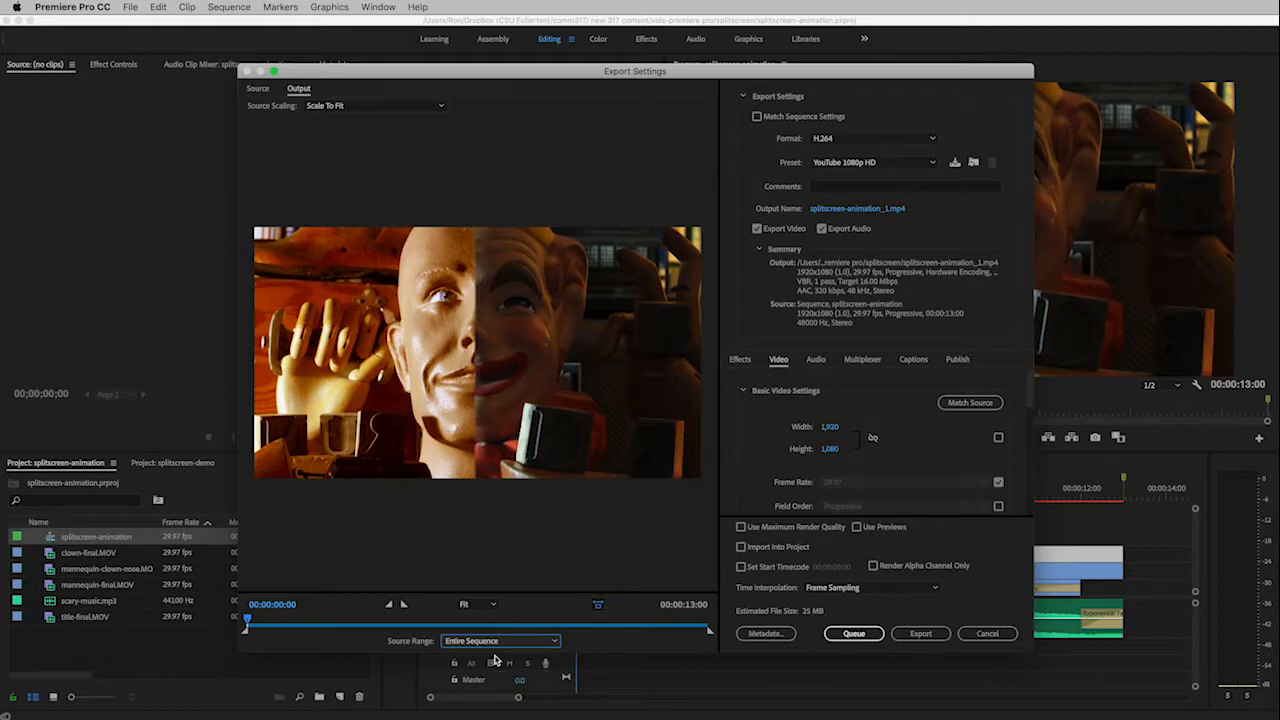
pyautogui.moveTo(710, 627); pyautogui.dragTo(705, 630)
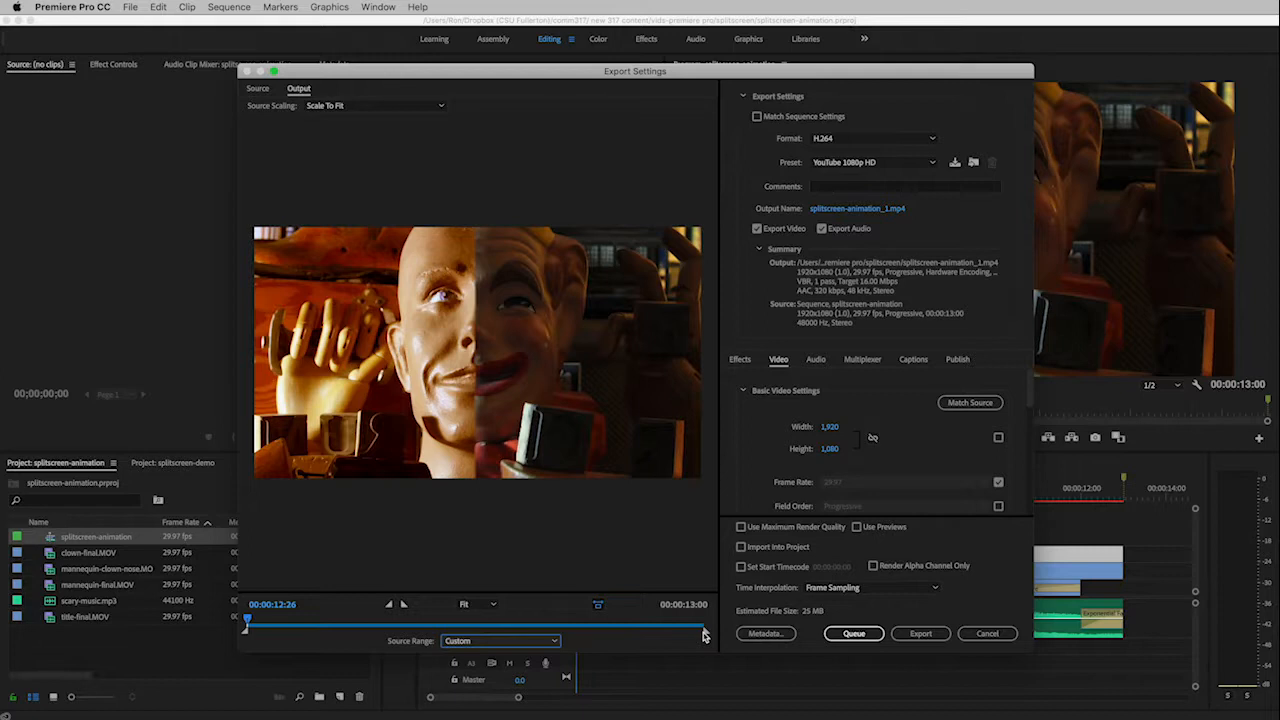
pyautogui.moveTo(705, 627); pyautogui.dragTo(510, 627)
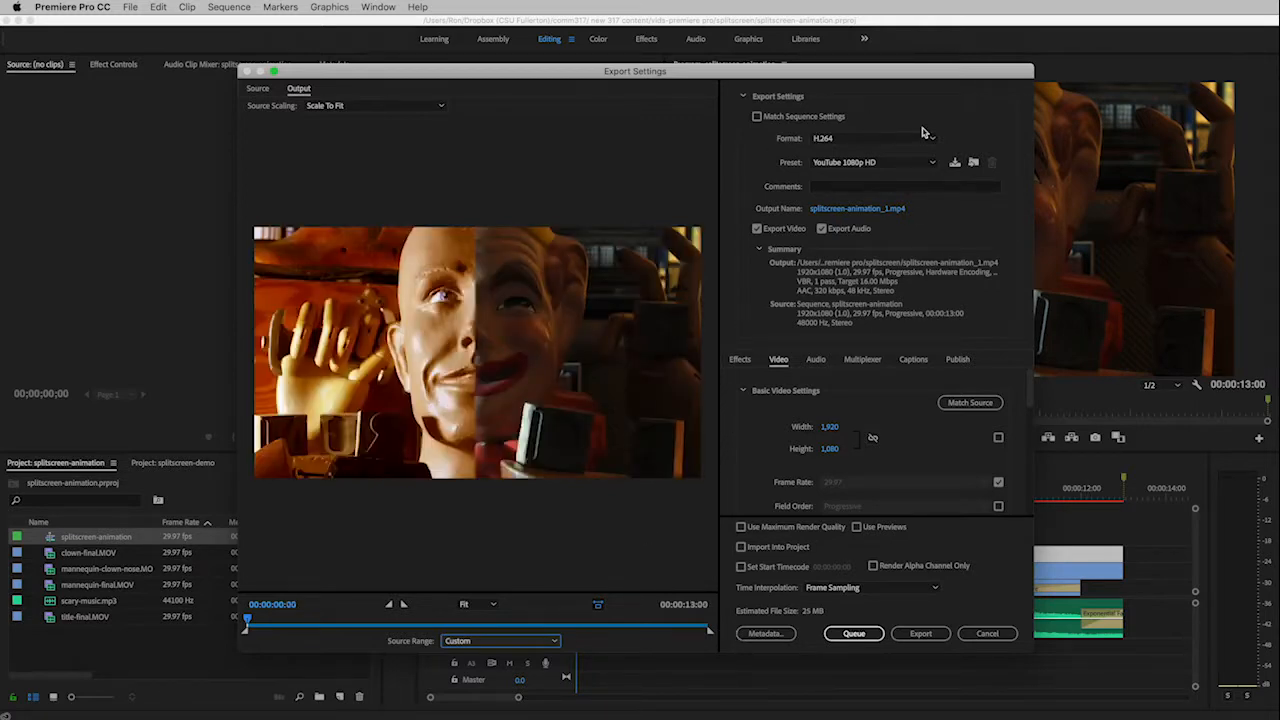
pyautogui.moveTo(805, 138)
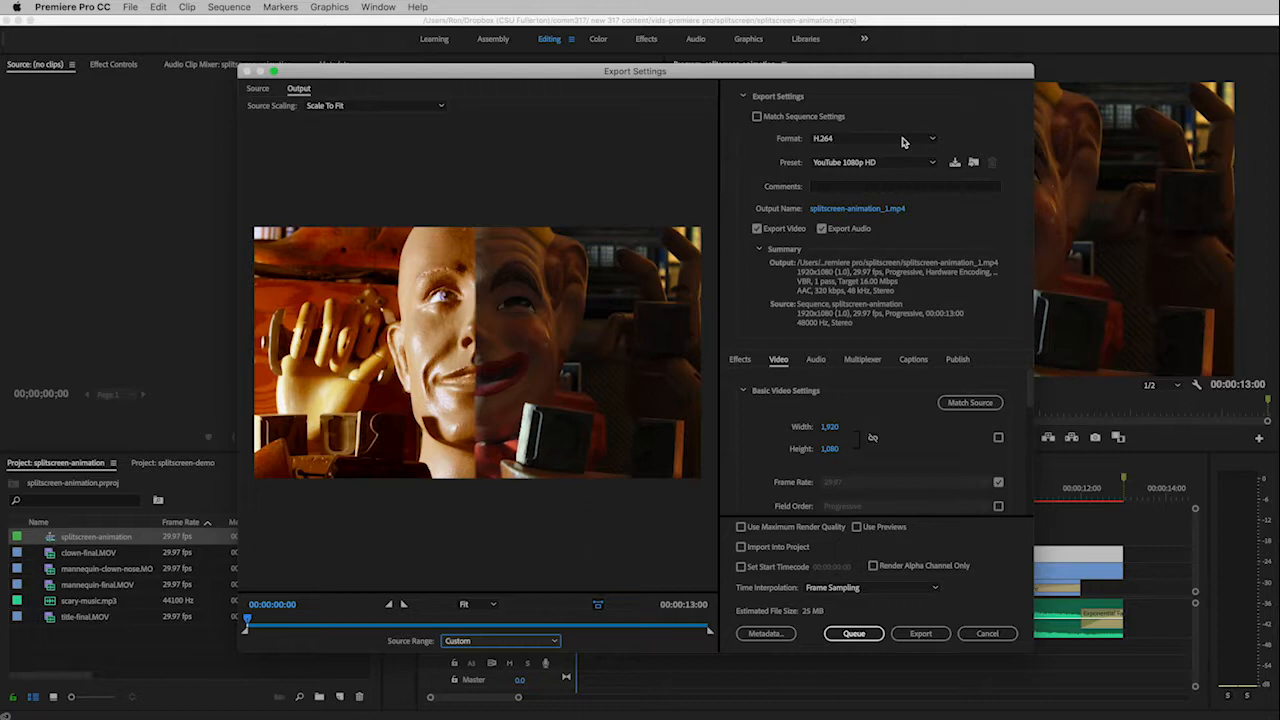
pyautogui.moveTo(784, 172)
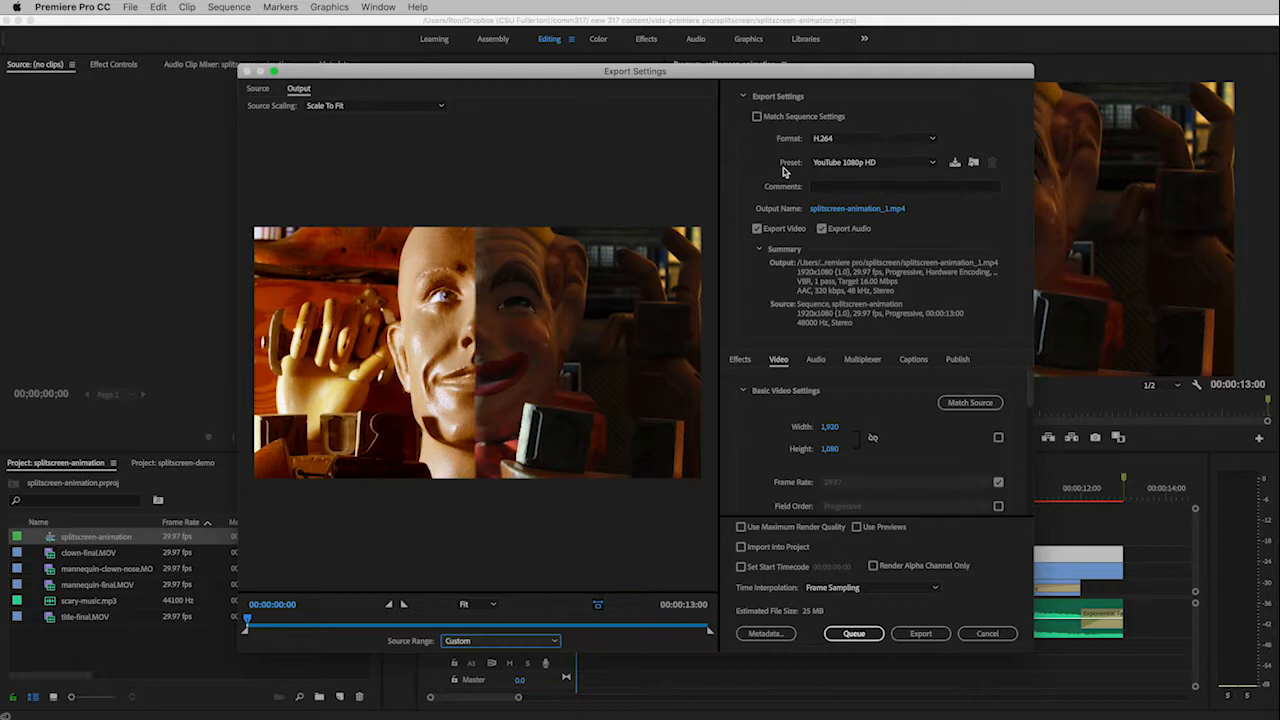
pyautogui.moveTo(848, 172)
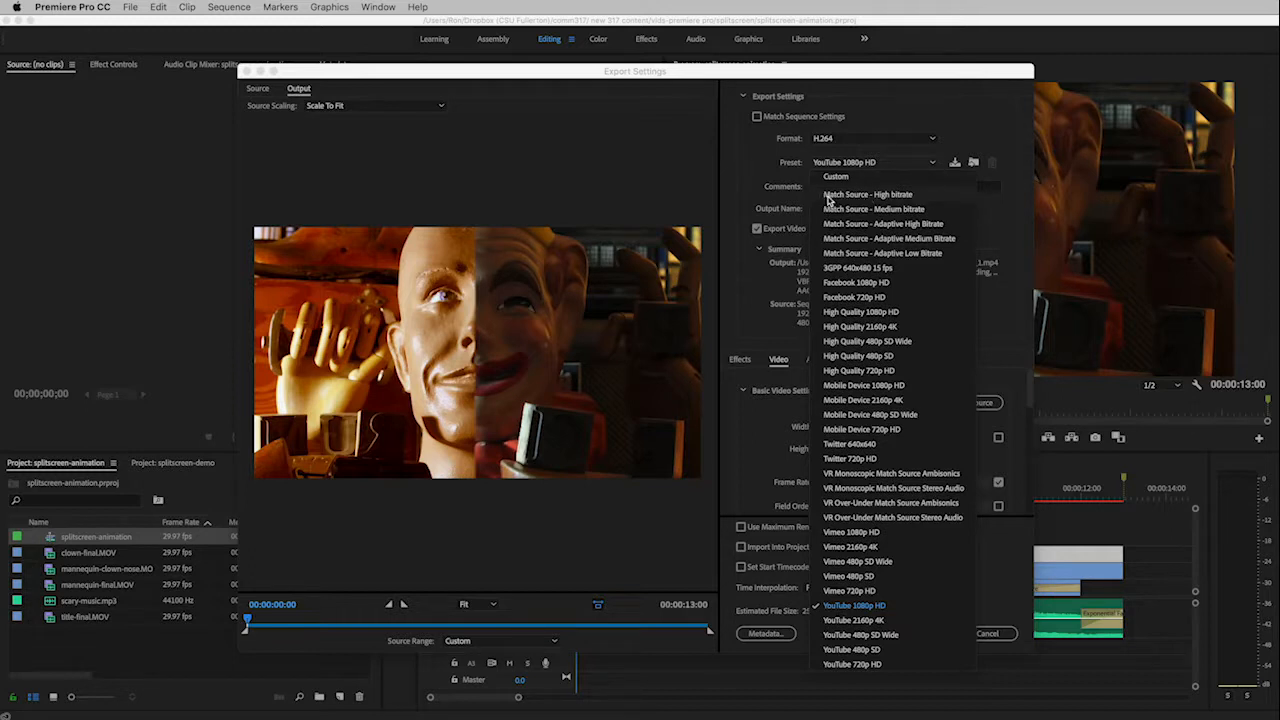
pyautogui.moveTo(885, 197)
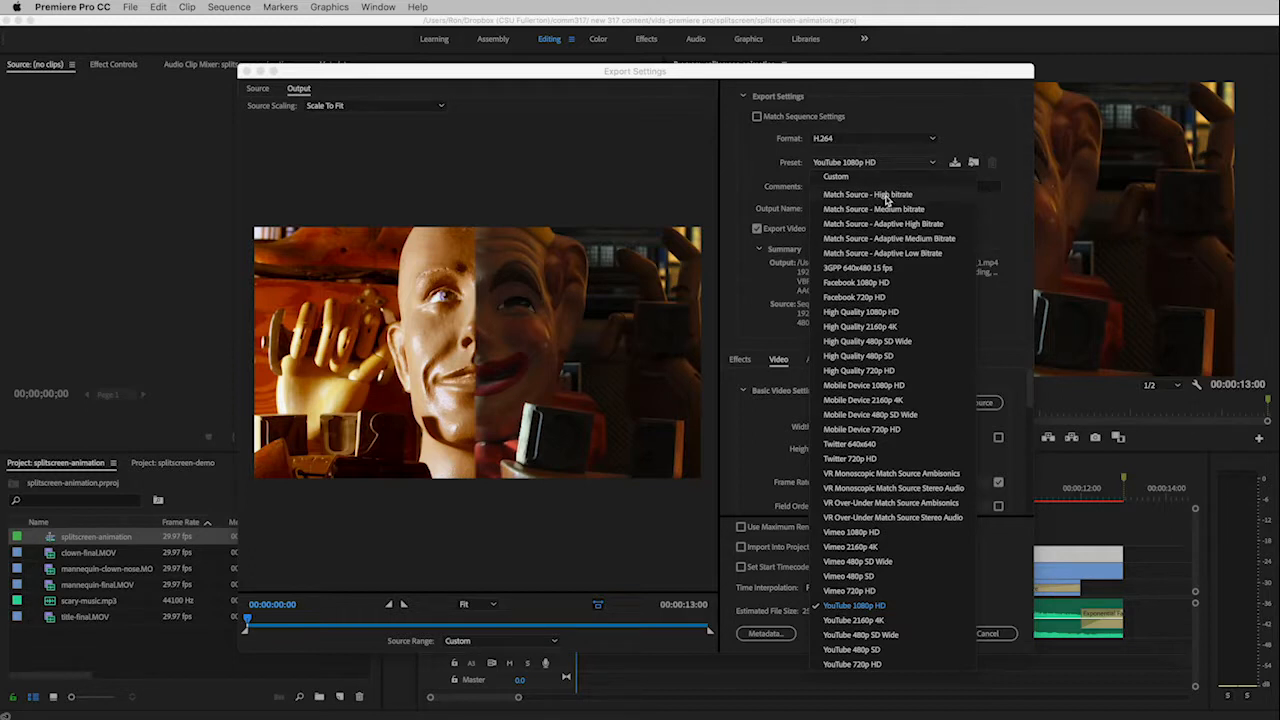
# Choose the Match Source - High bitrate preset, dropping estimated size to 16 MB
pyautogui.click(867, 194)
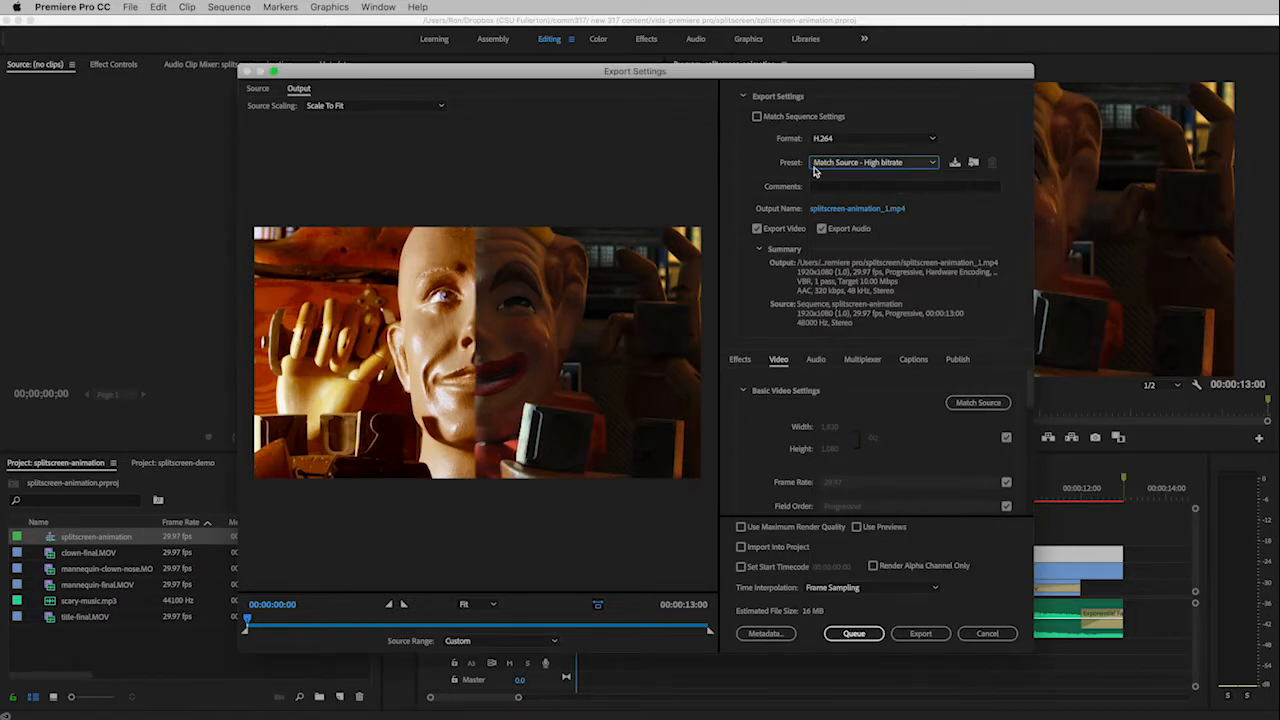
pyautogui.moveTo(890, 162)
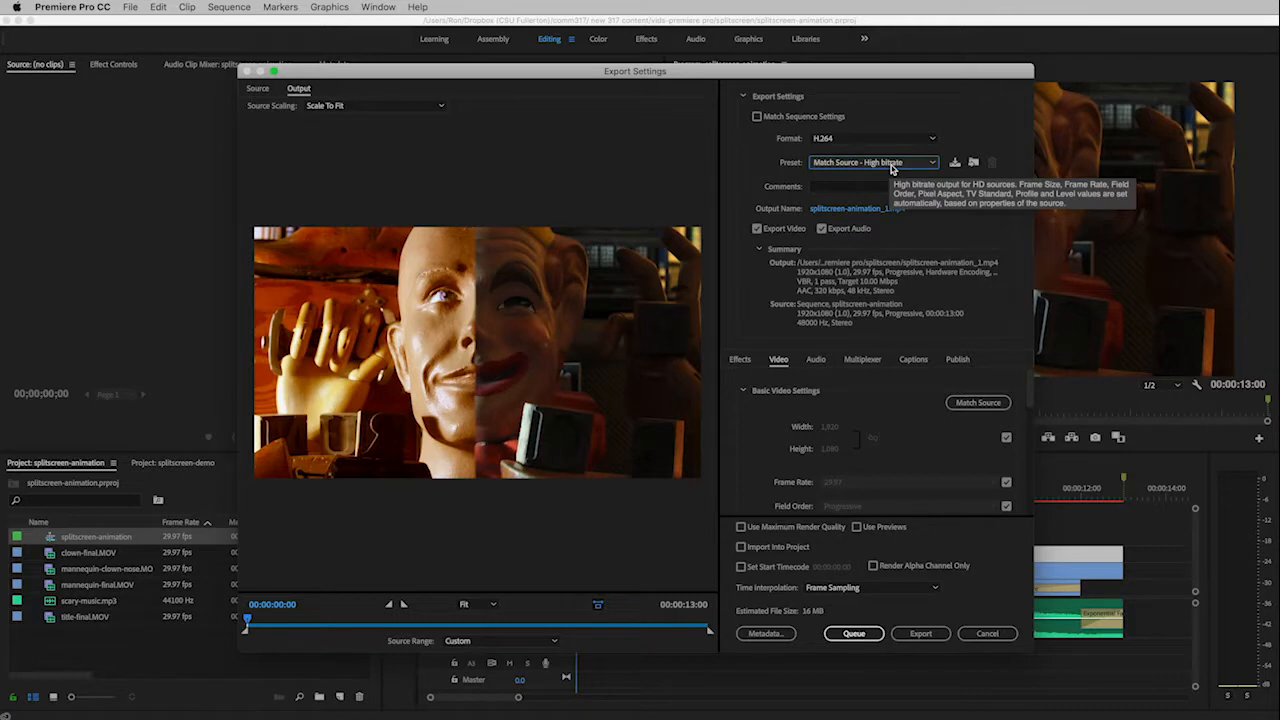
pyautogui.moveTo(975, 218)
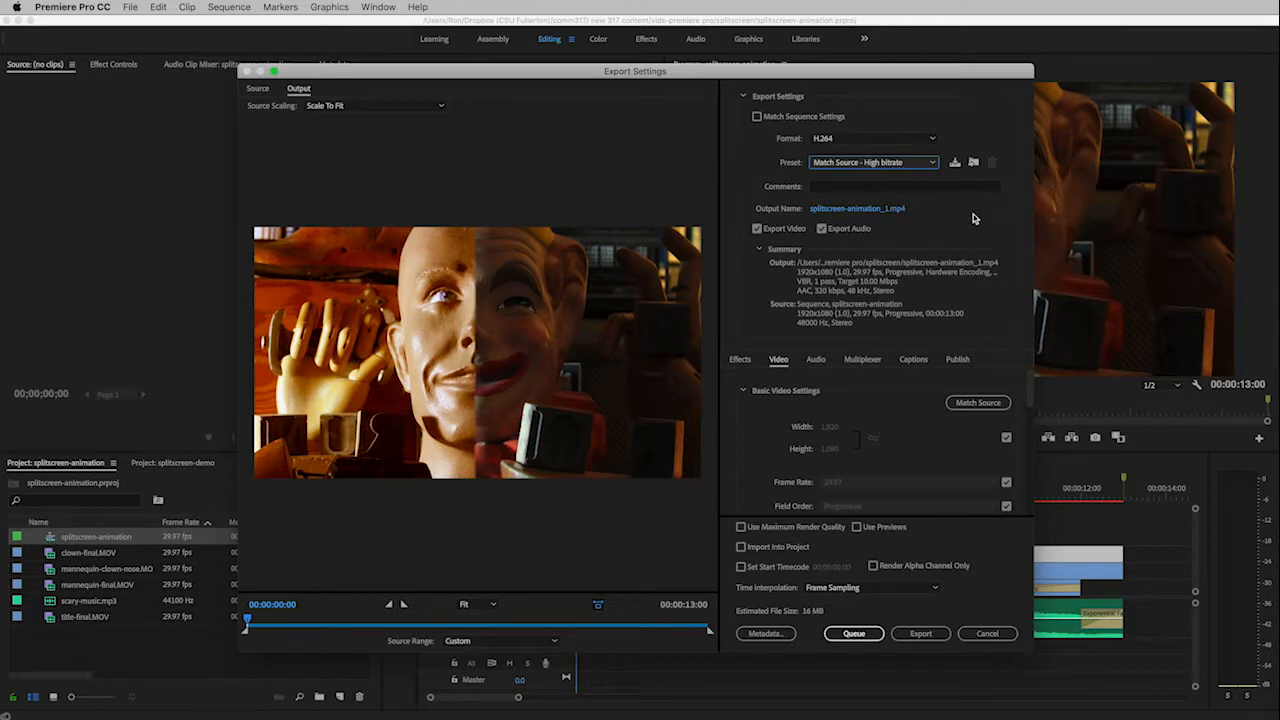
pyautogui.moveTo(960, 216)
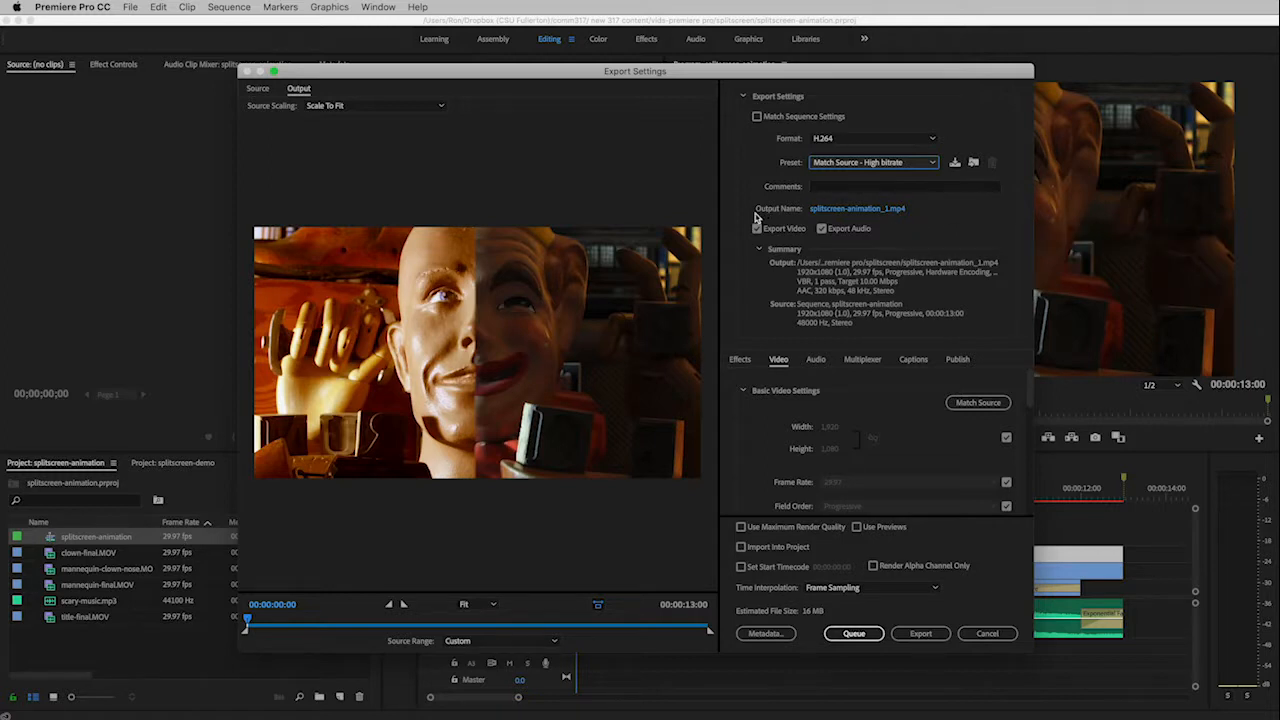
pyautogui.moveTo(820, 220)
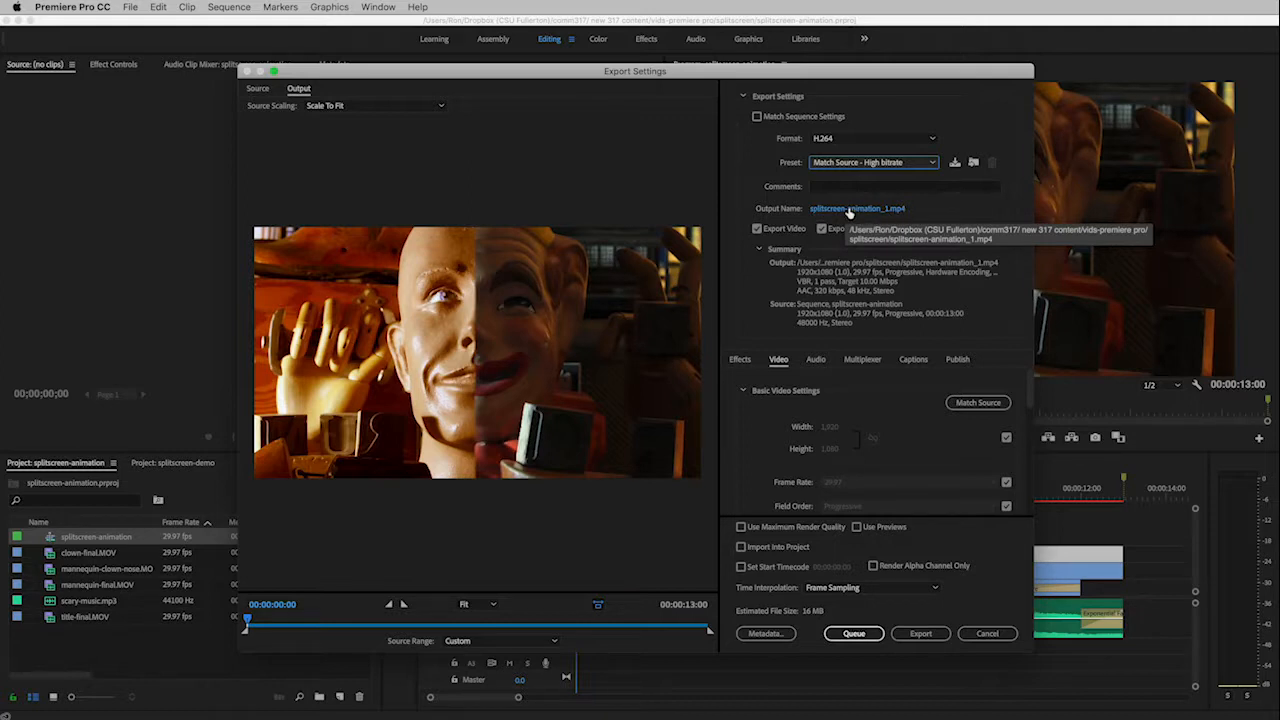
# Name the export output my-movie.mp4 and save it to the Desktop
pyautogui.click(855, 208)
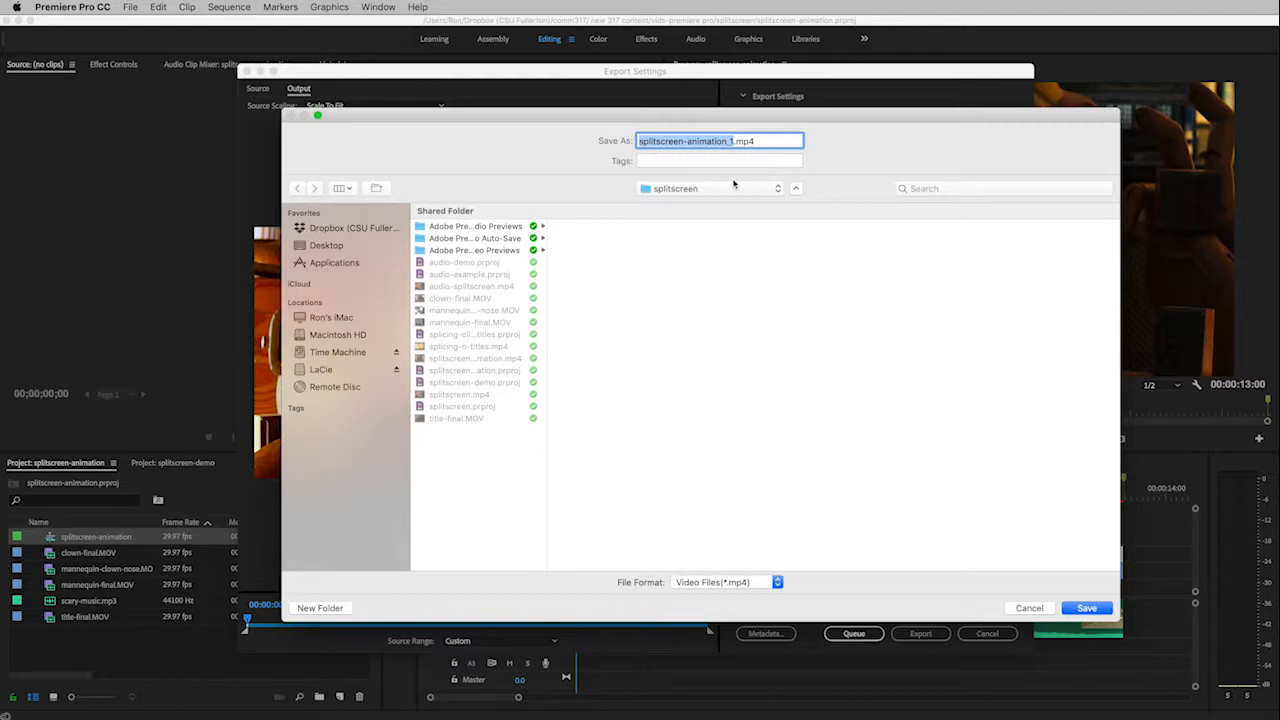
pyautogui.write('my-.mp4')
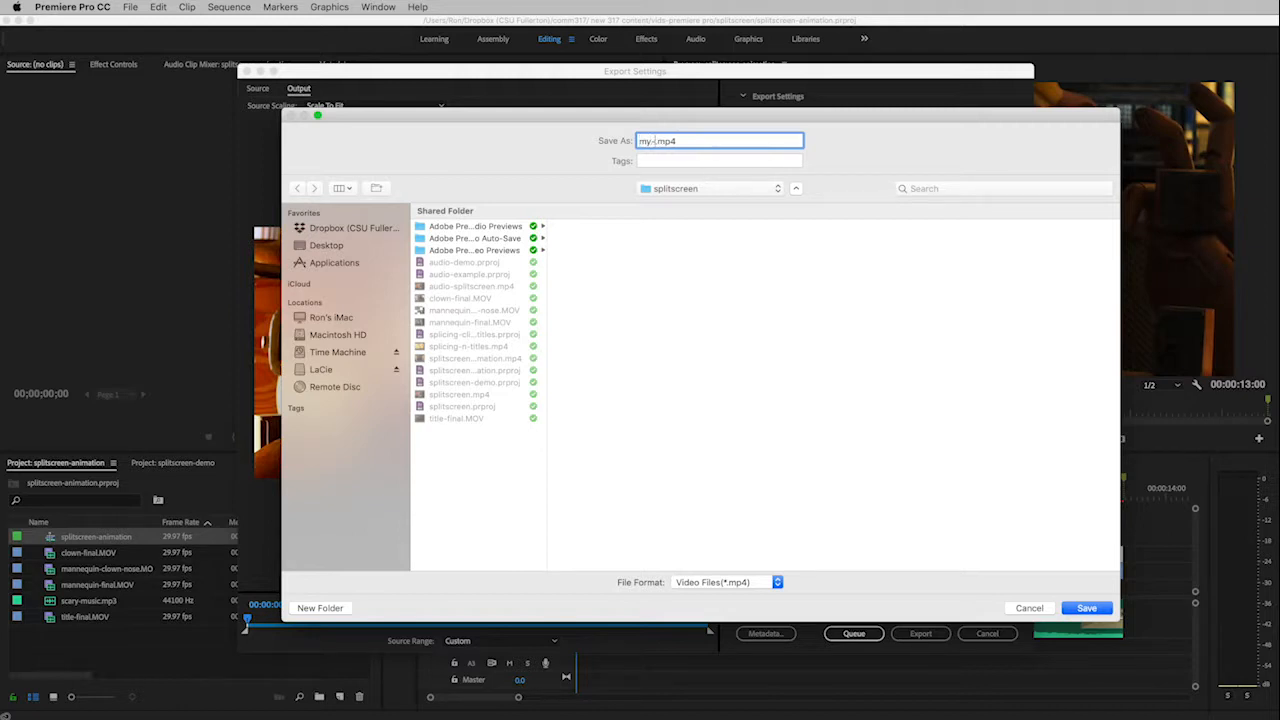
pyautogui.write('movie')
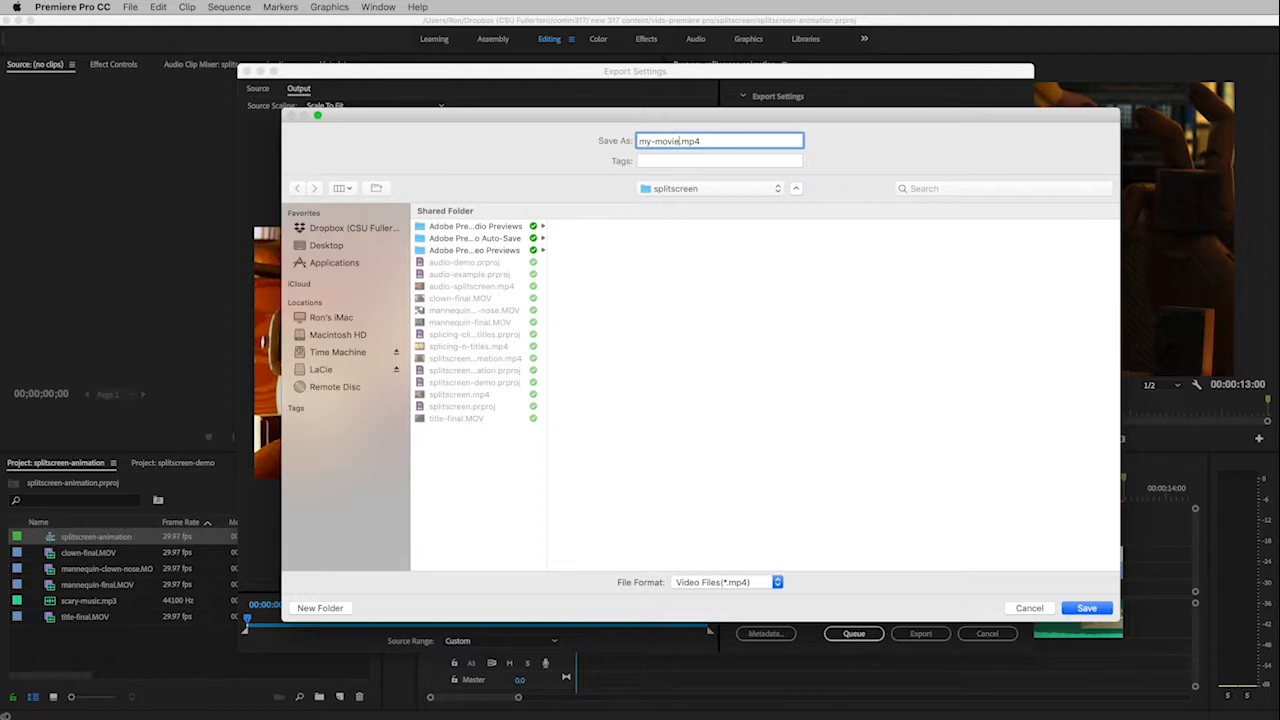
pyautogui.moveTo(735, 183)
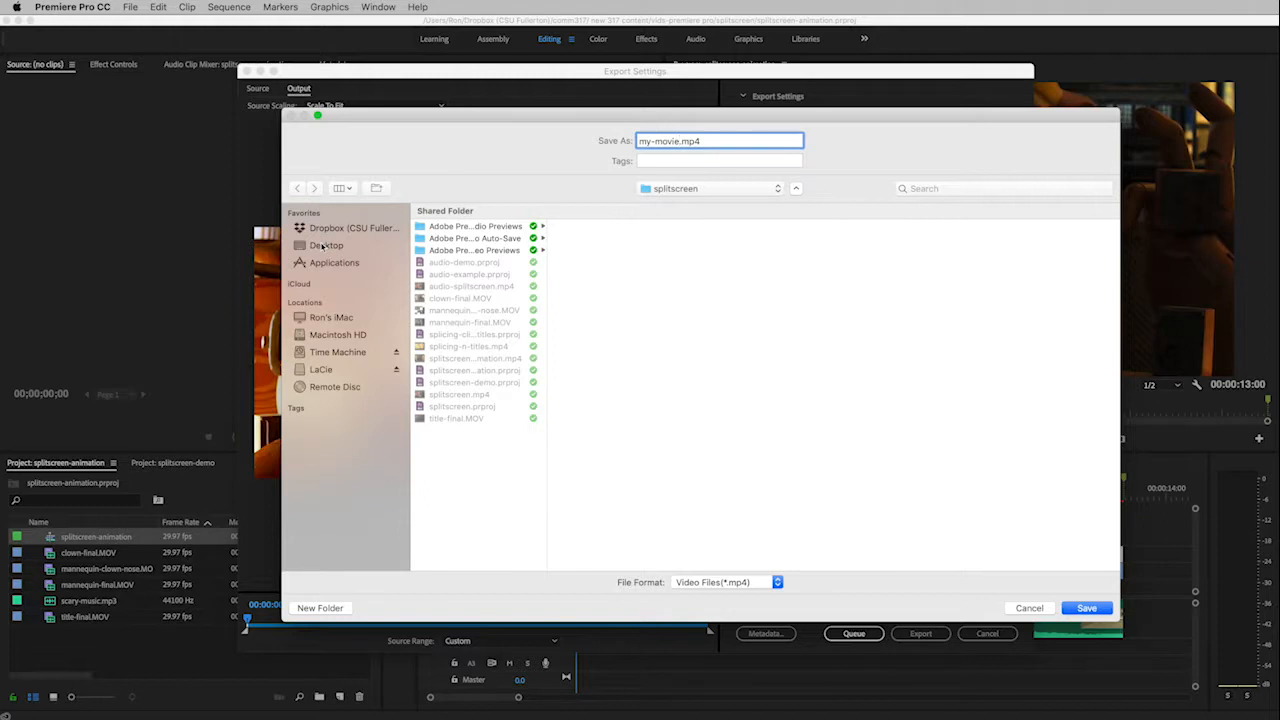
pyautogui.click(327, 245)
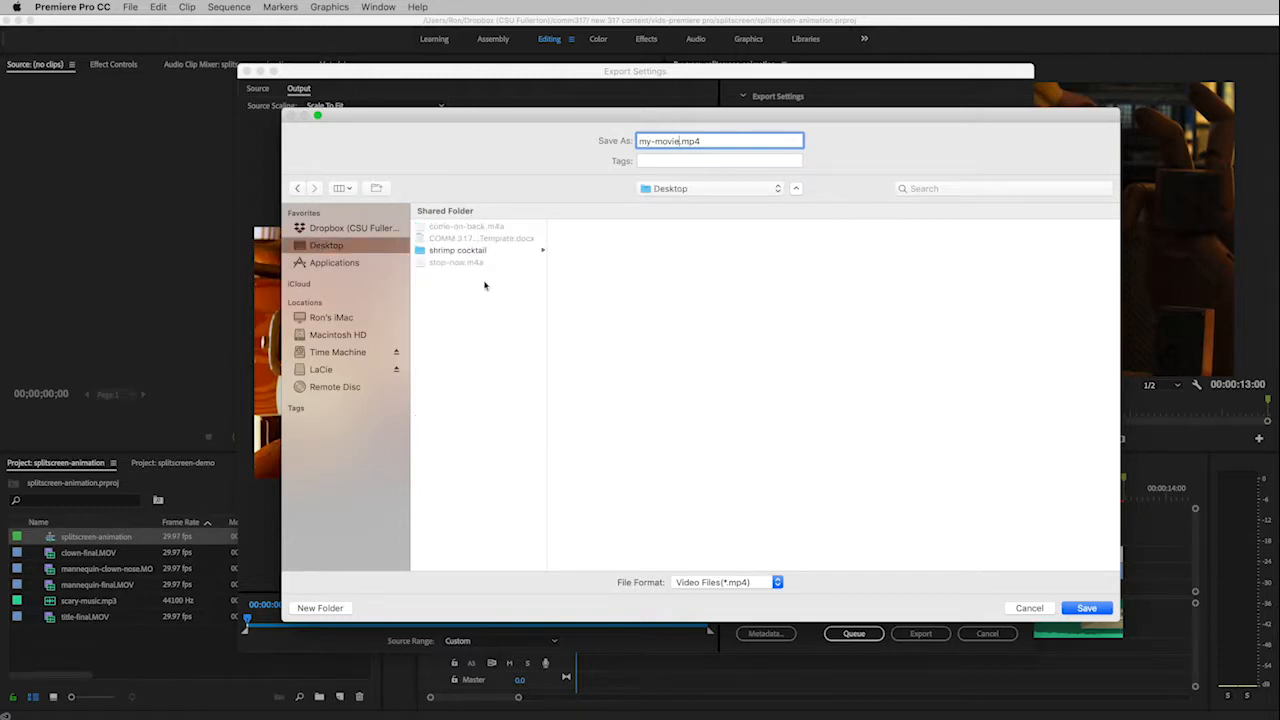
pyautogui.moveTo(1233, 503)
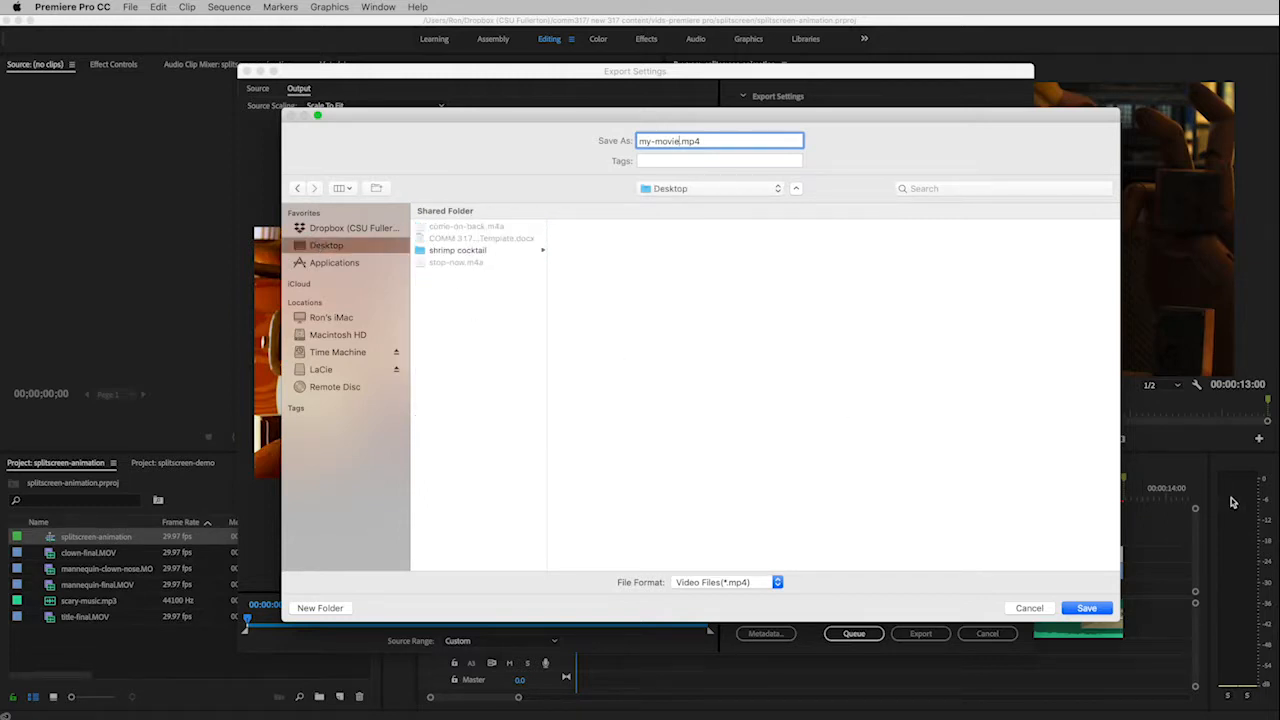
pyautogui.click(1086, 608)
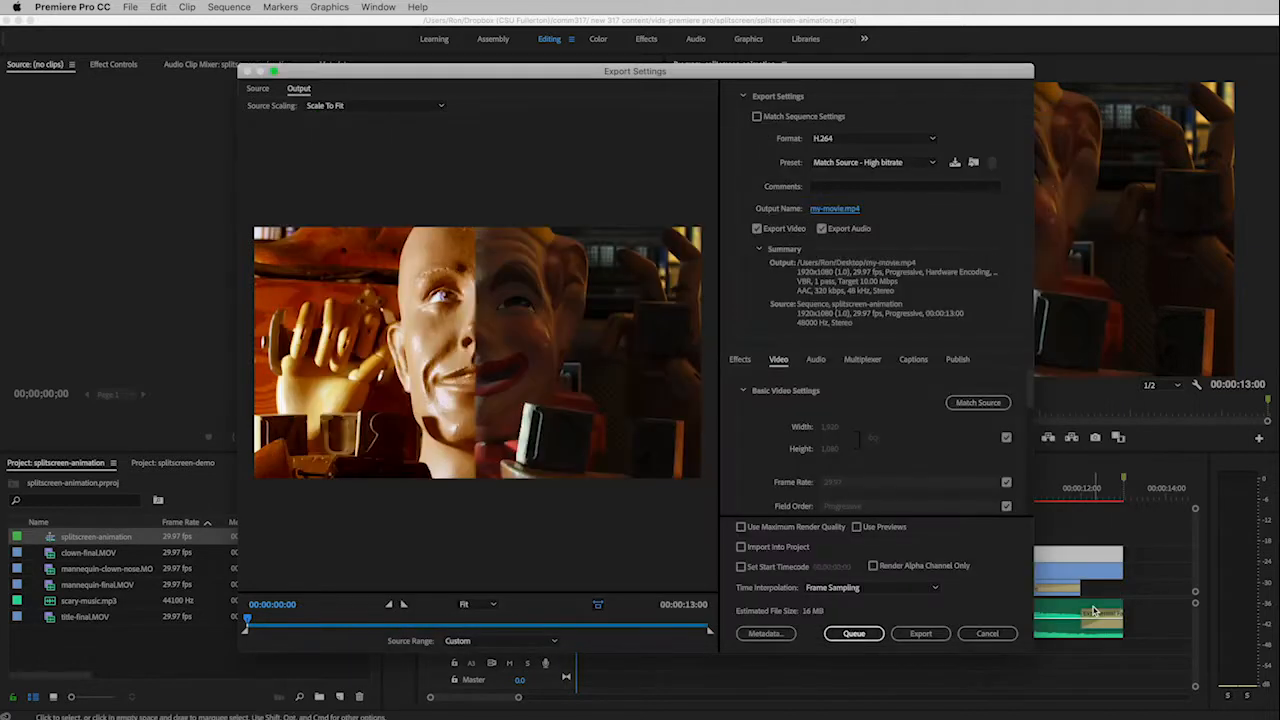
pyautogui.click(821, 228)
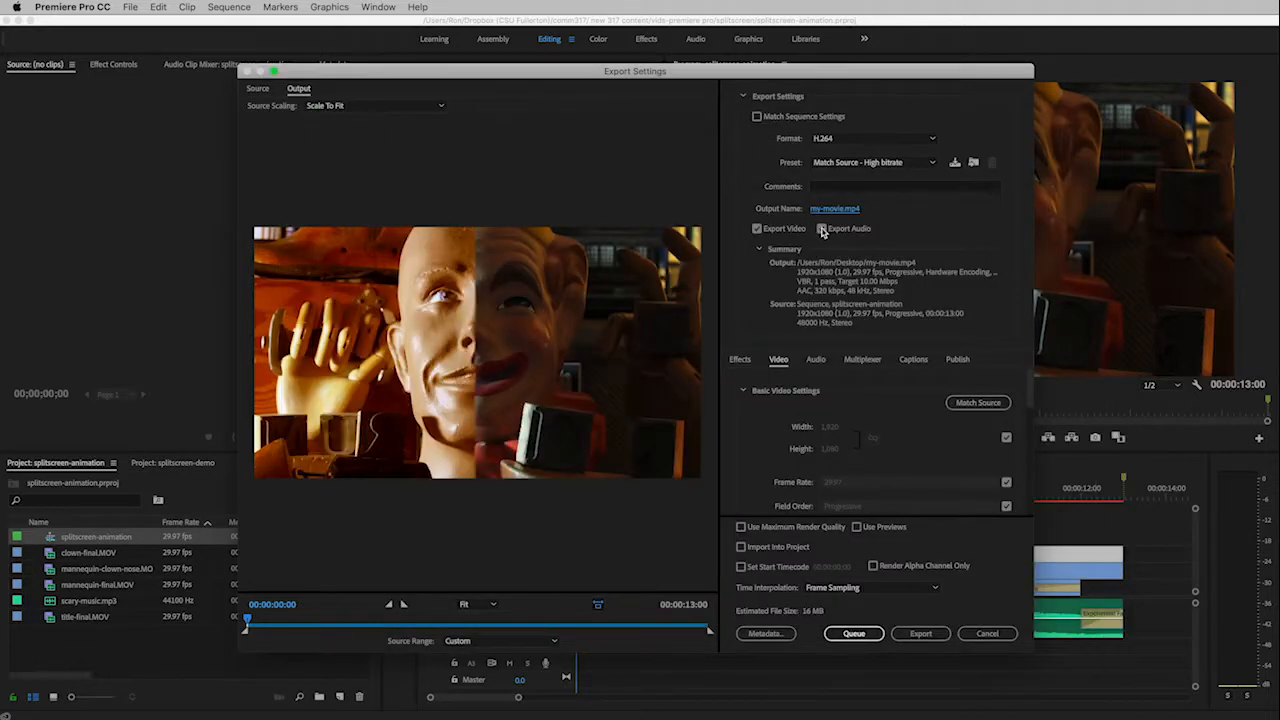
pyautogui.click(821, 228)
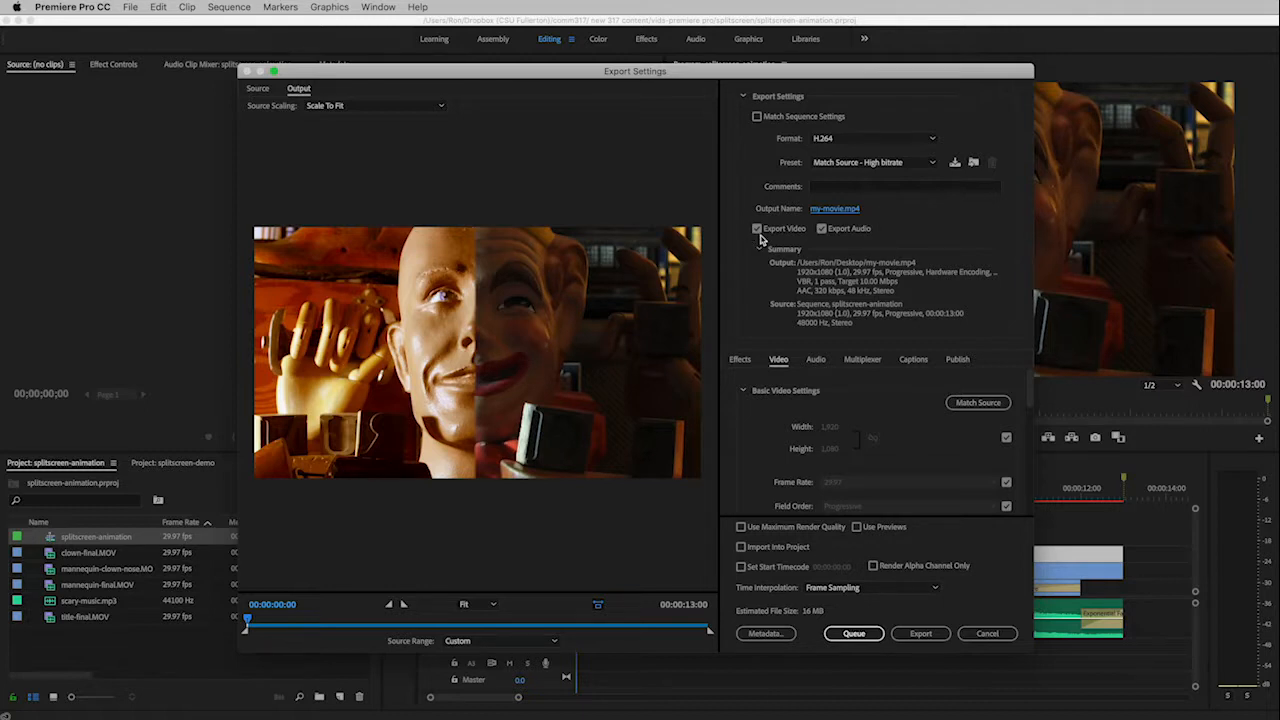
pyautogui.moveTo(930, 242)
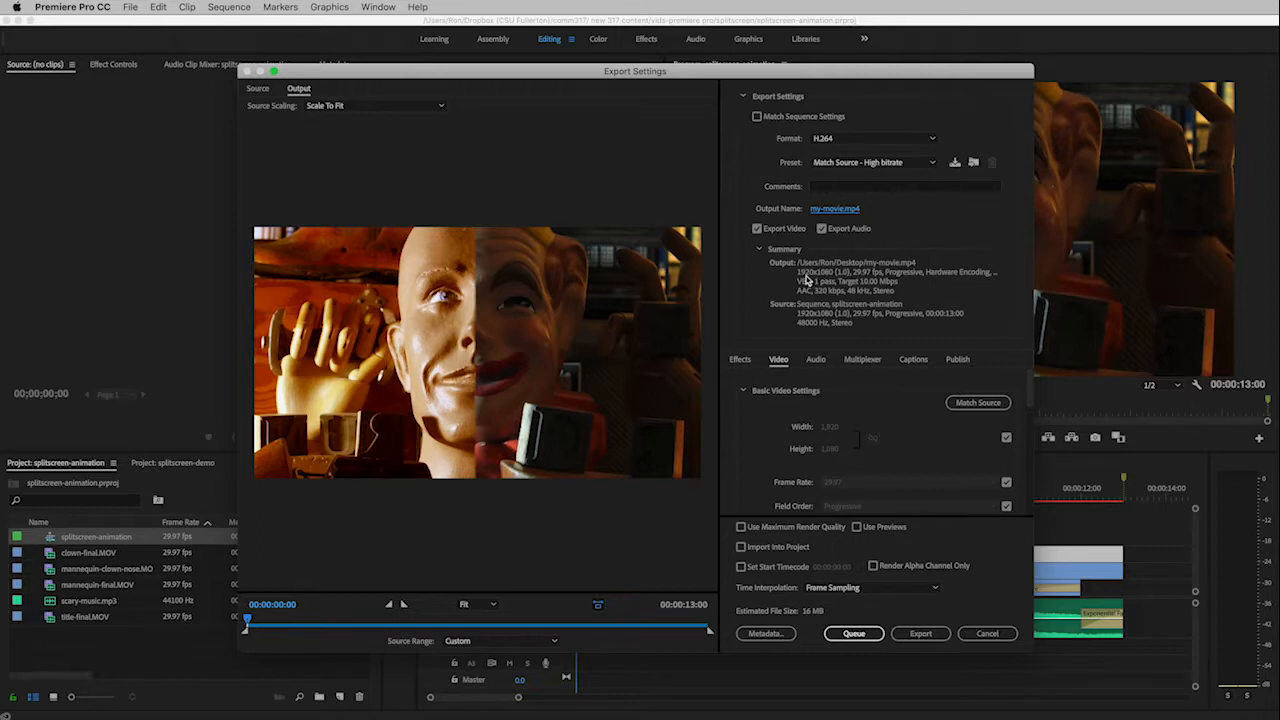
pyautogui.moveTo(845, 280)
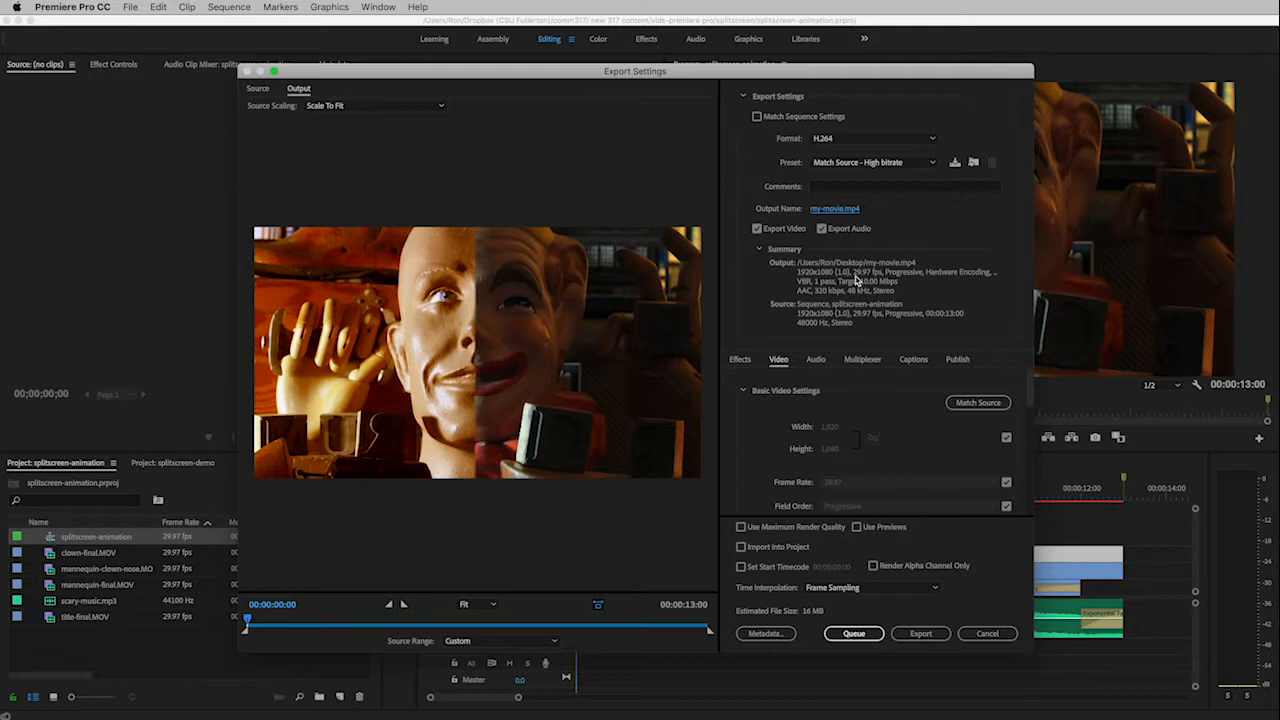
pyautogui.moveTo(865, 281)
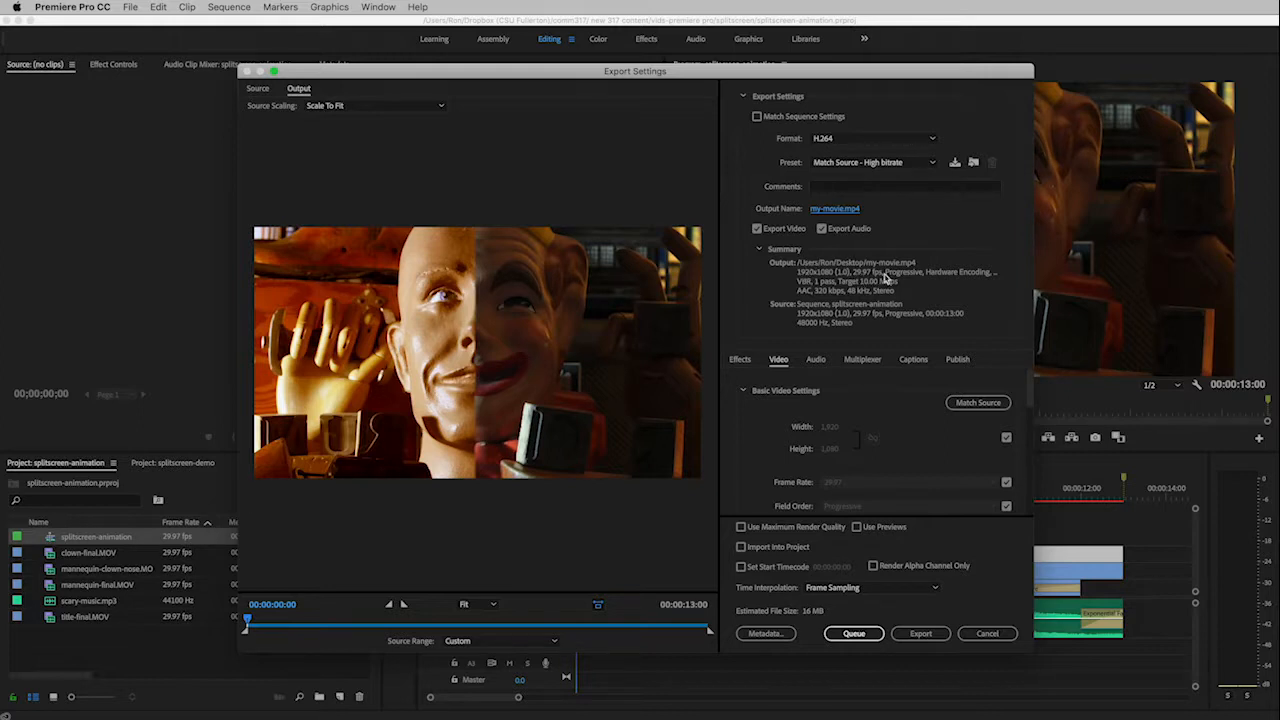
pyautogui.moveTo(945, 288)
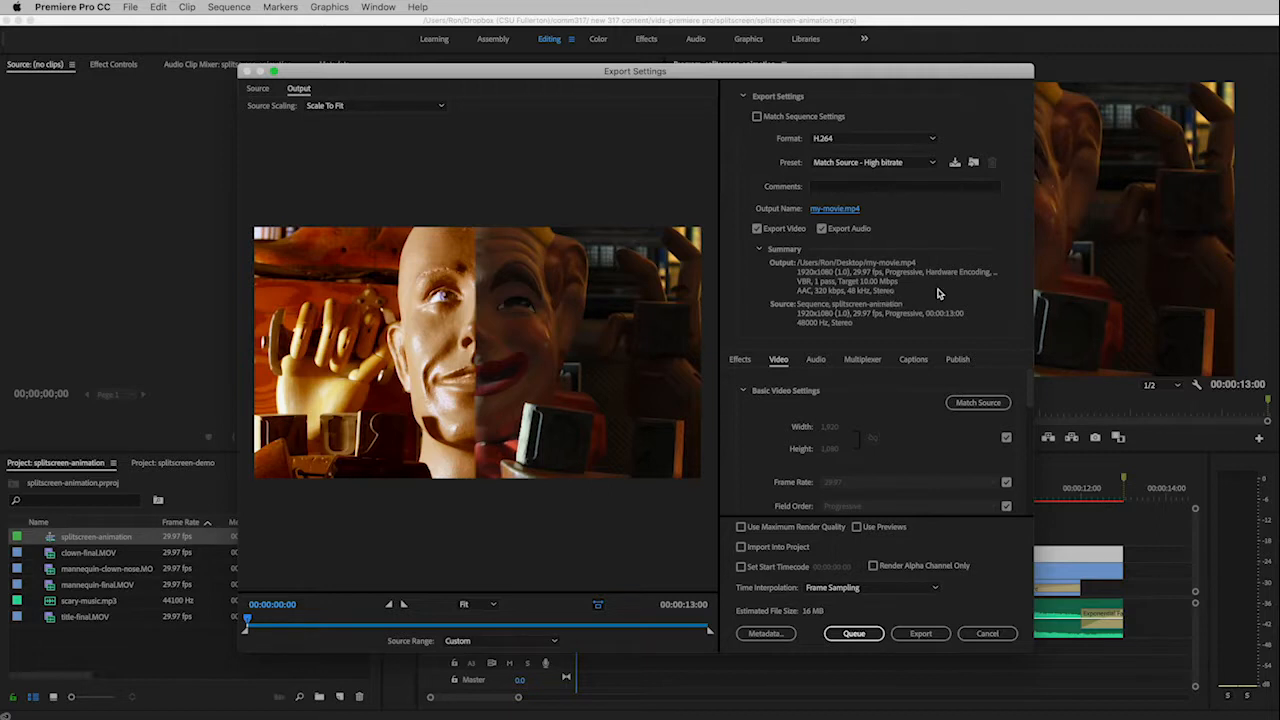
pyautogui.moveTo(945, 294)
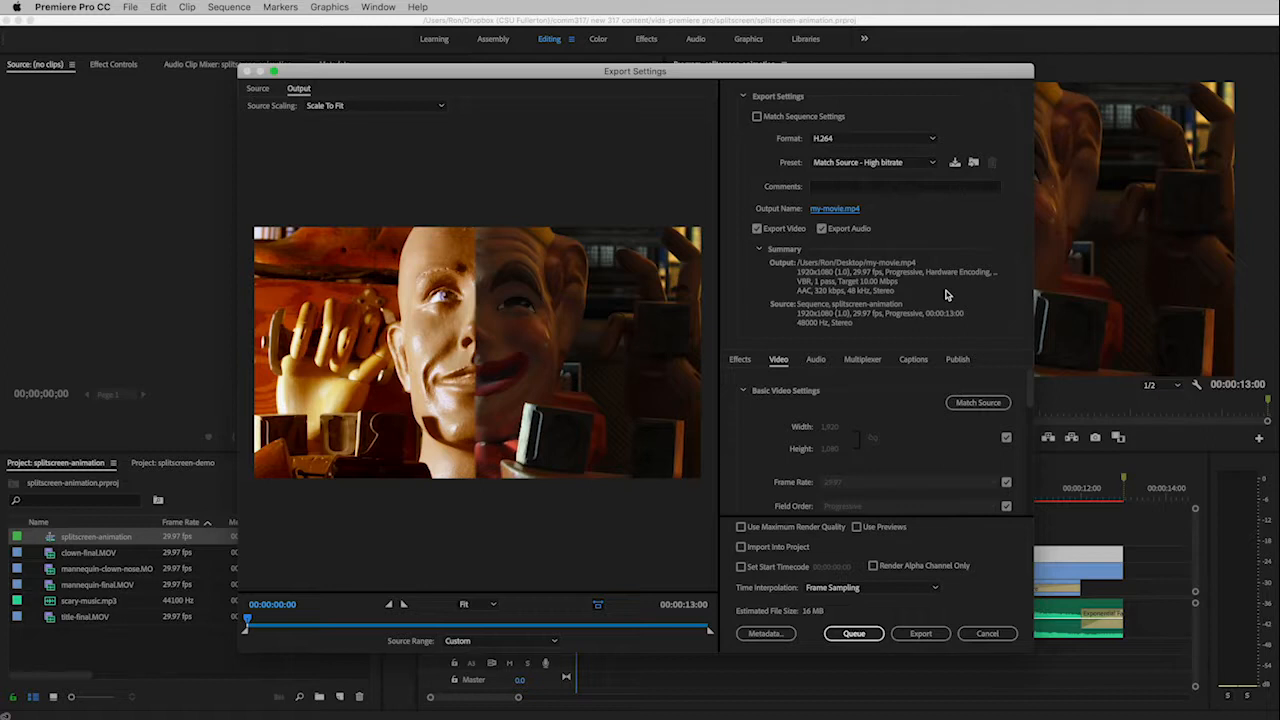
pyautogui.moveTo(917, 418)
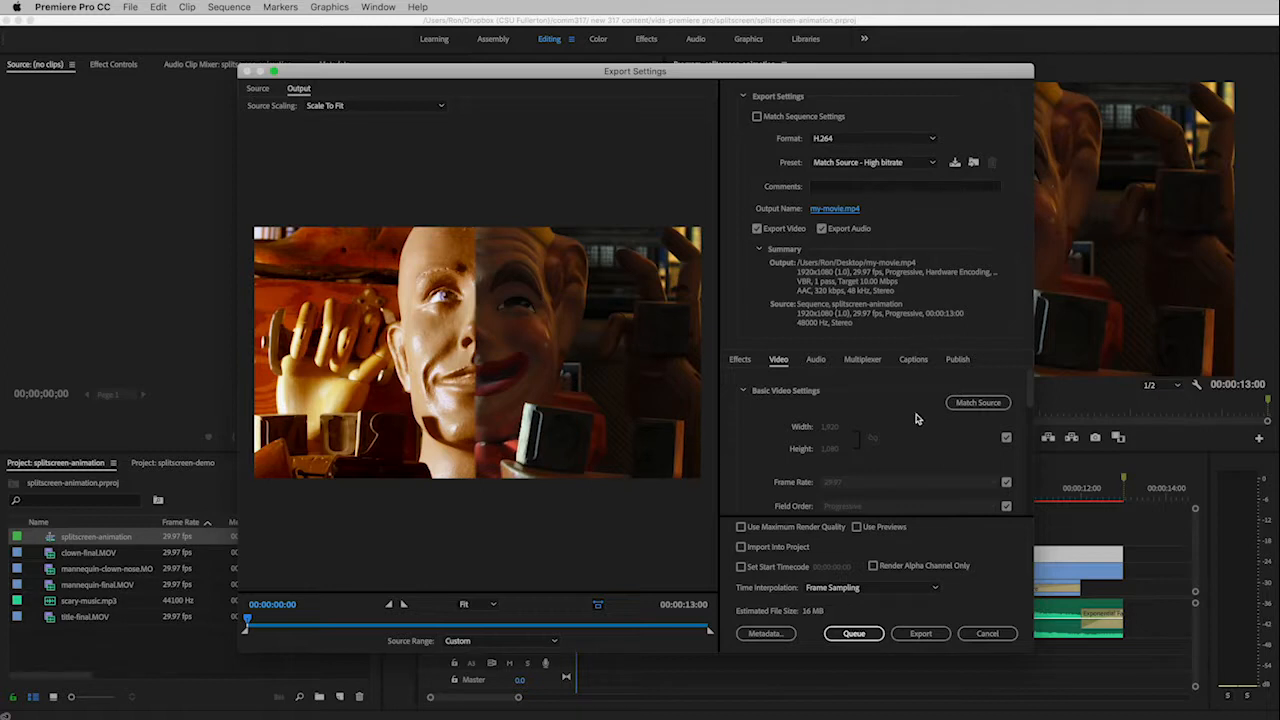
pyautogui.moveTo(780, 430)
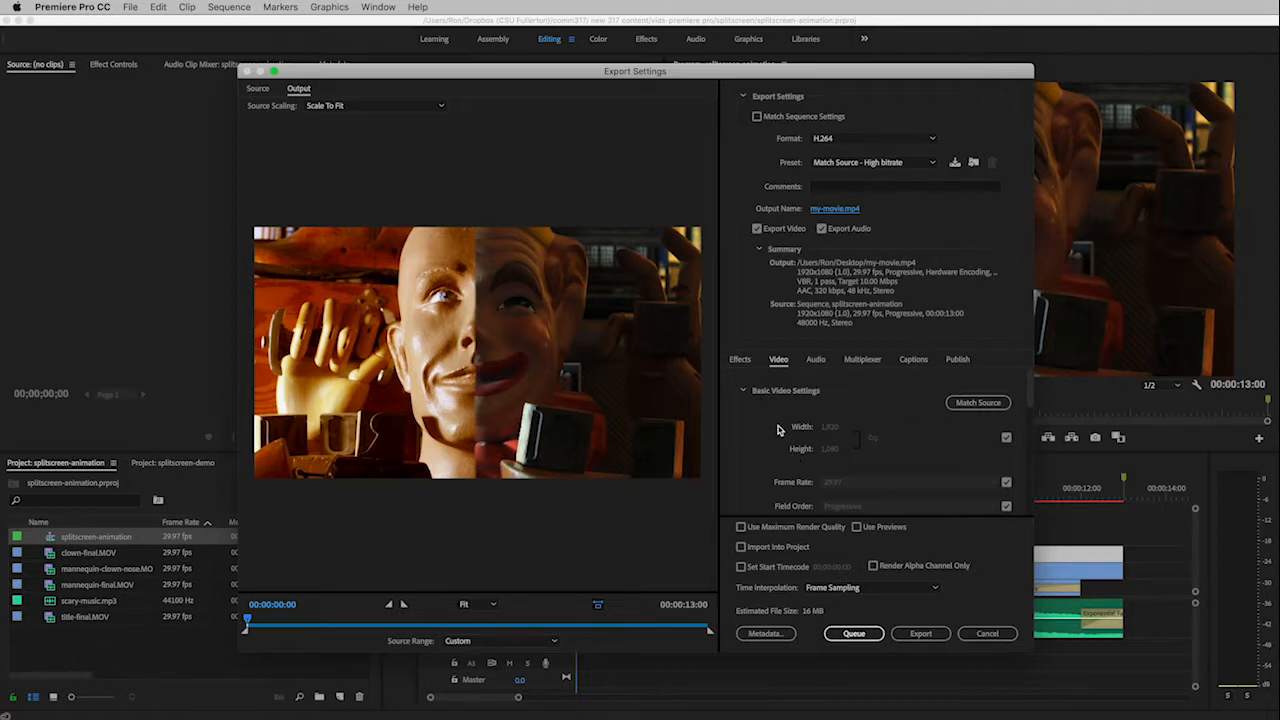
pyautogui.moveTo(870, 524)
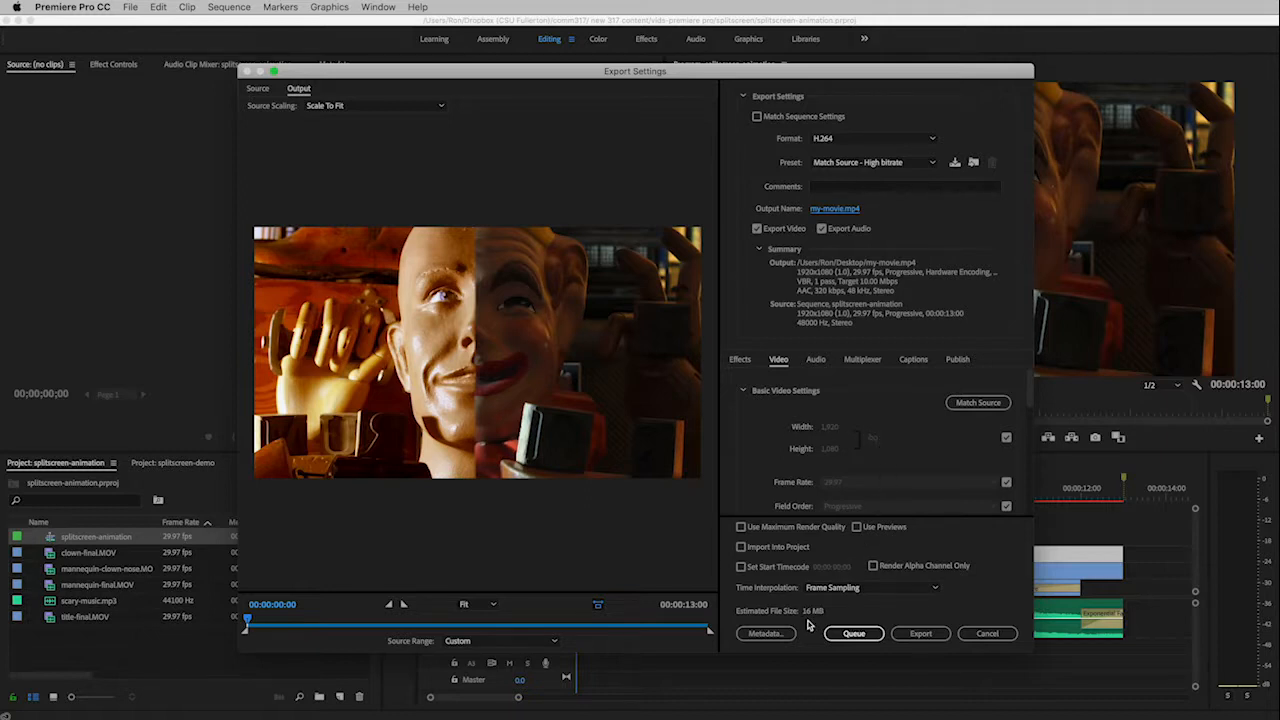
pyautogui.moveTo(807, 622)
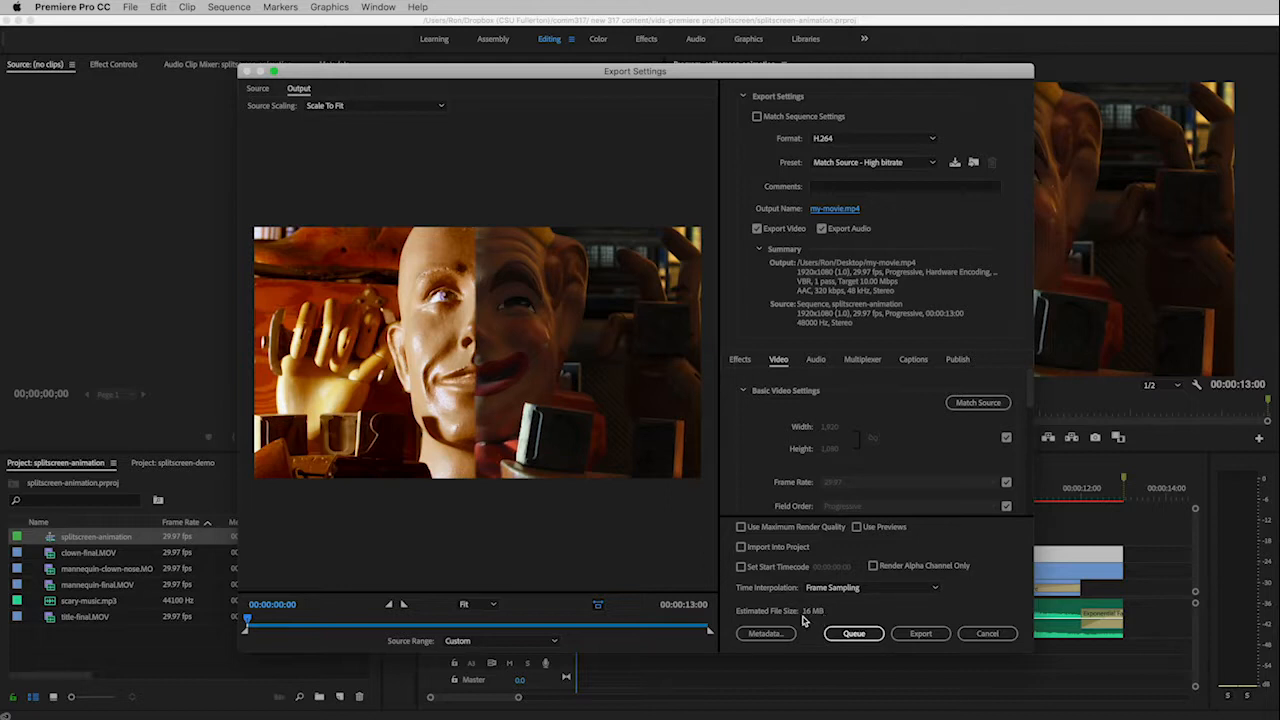
pyautogui.moveTo(822, 621)
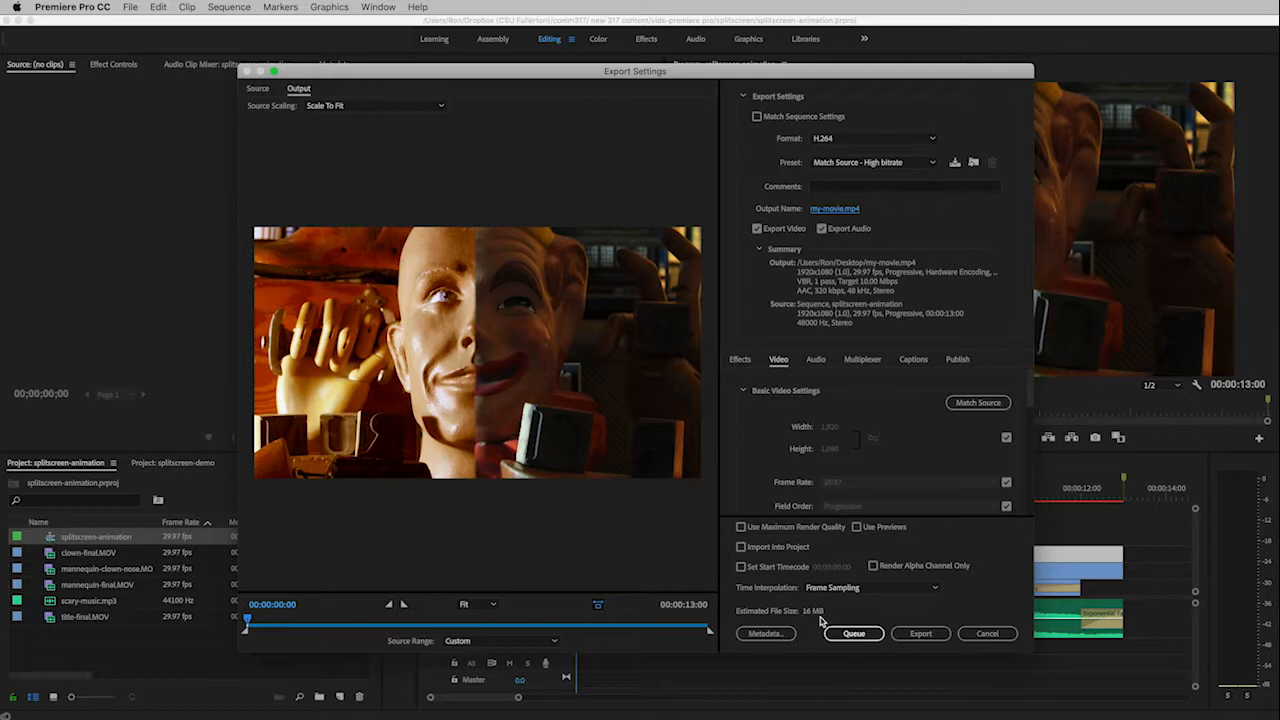
pyautogui.moveTo(793, 444)
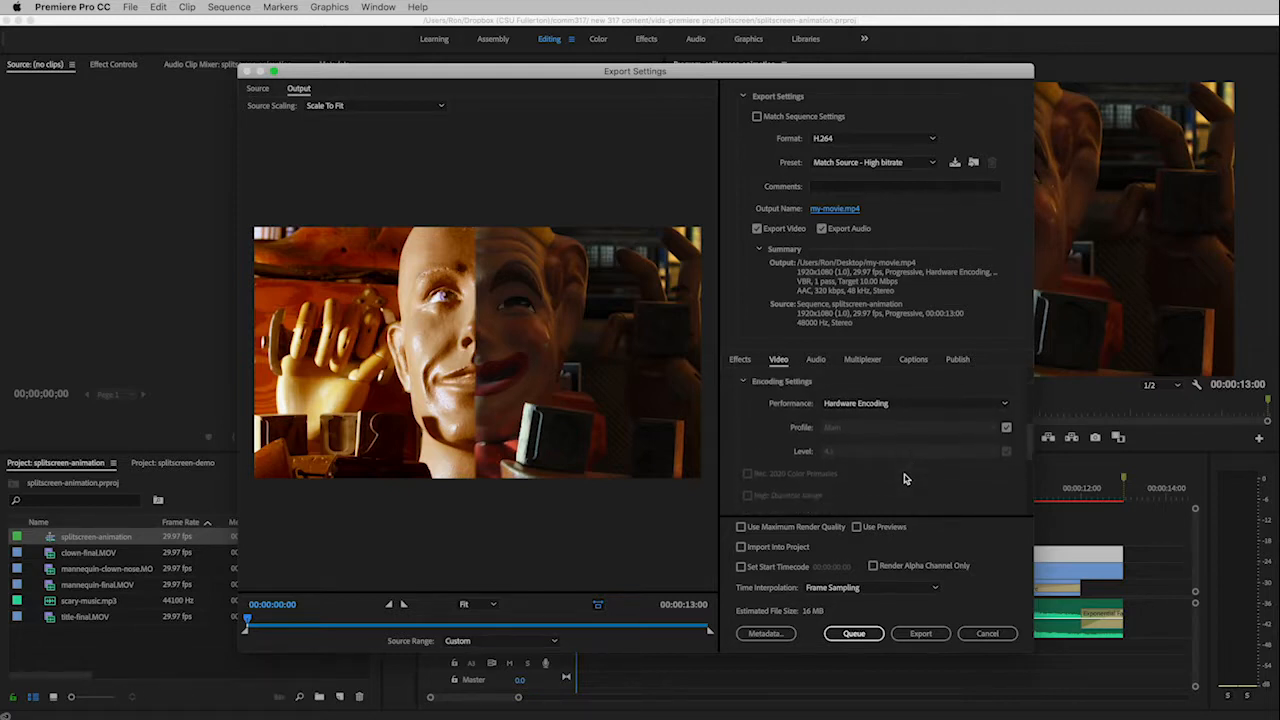
pyautogui.scroll(-3)
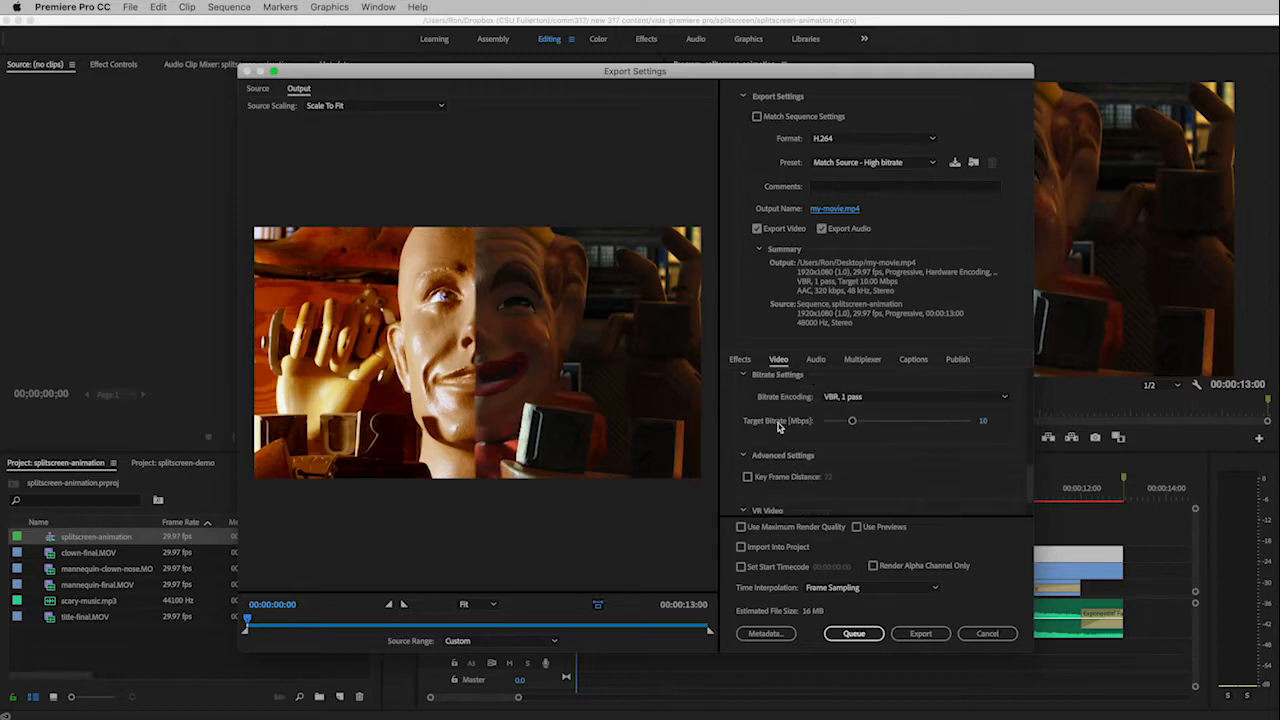
pyautogui.moveTo(900, 437)
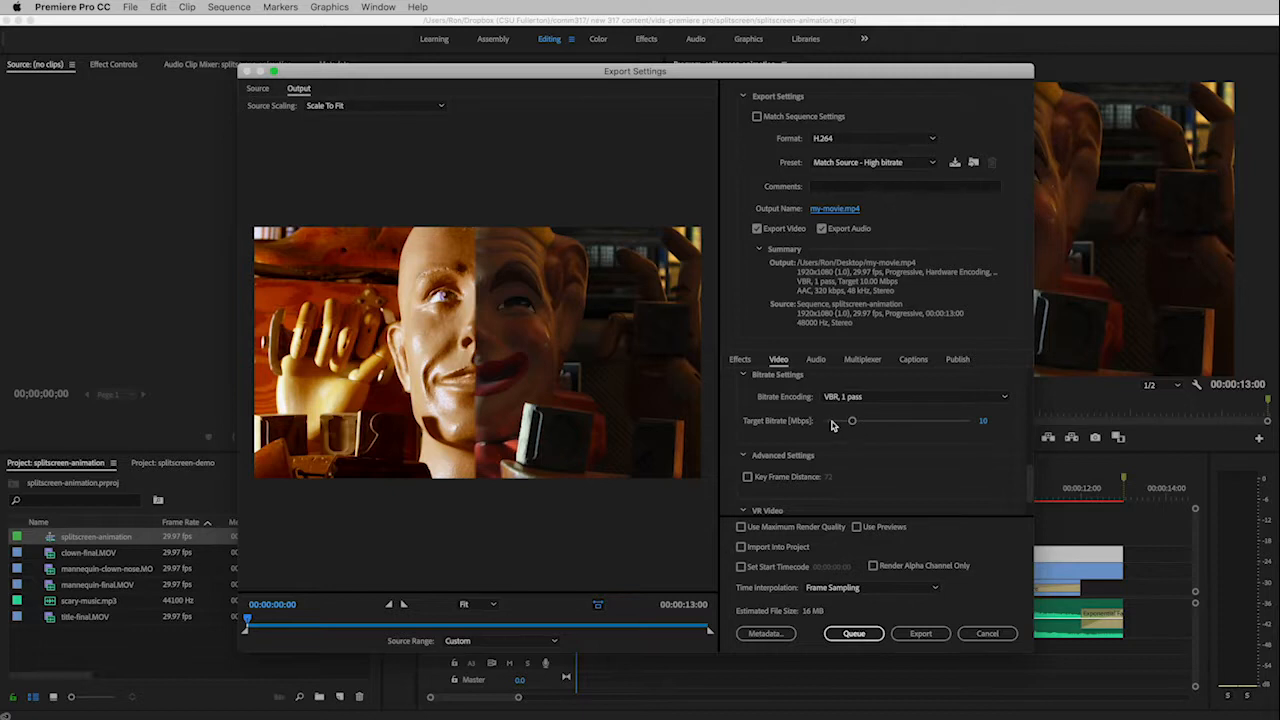
pyautogui.click(873, 162)
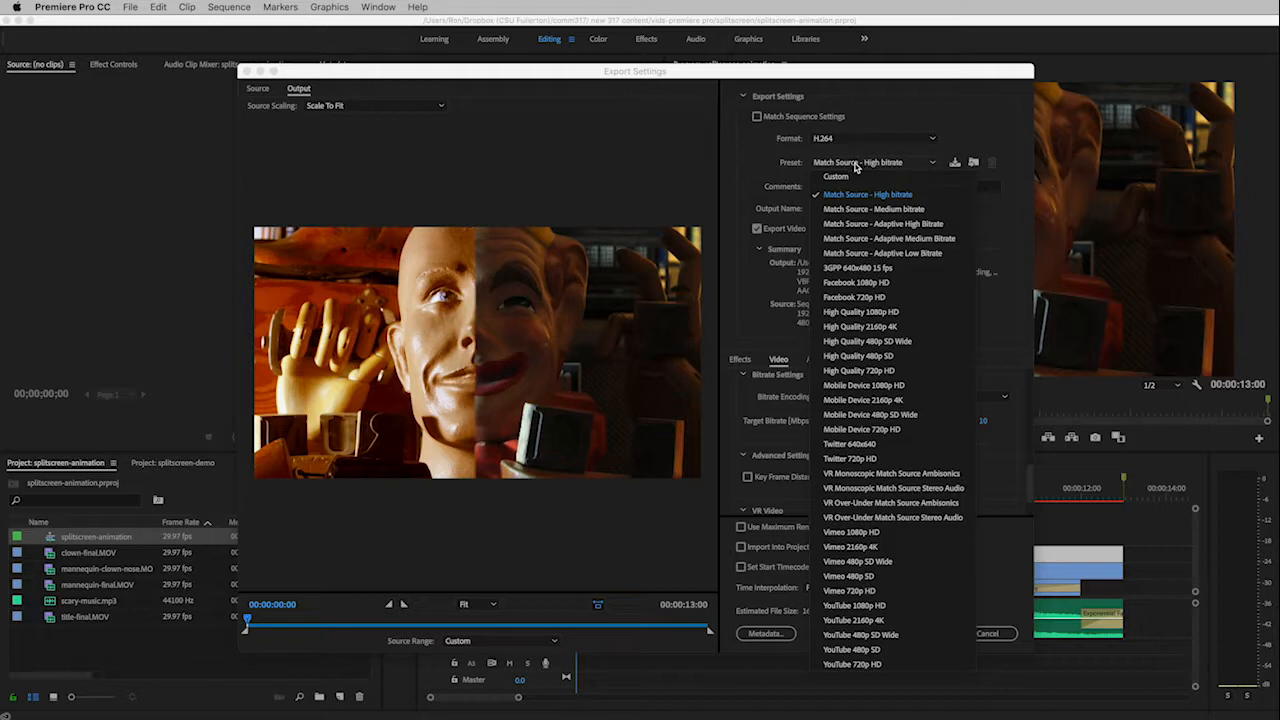
pyautogui.click(868, 194)
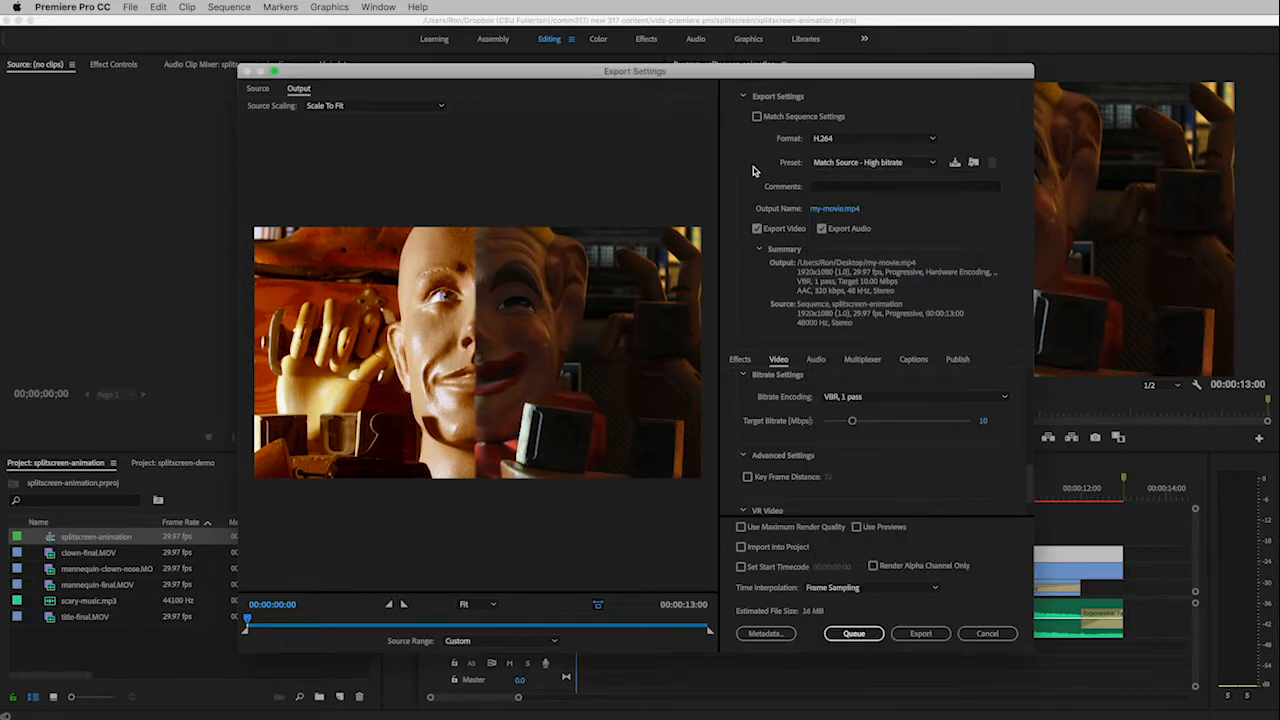
pyautogui.moveTo(852, 422)
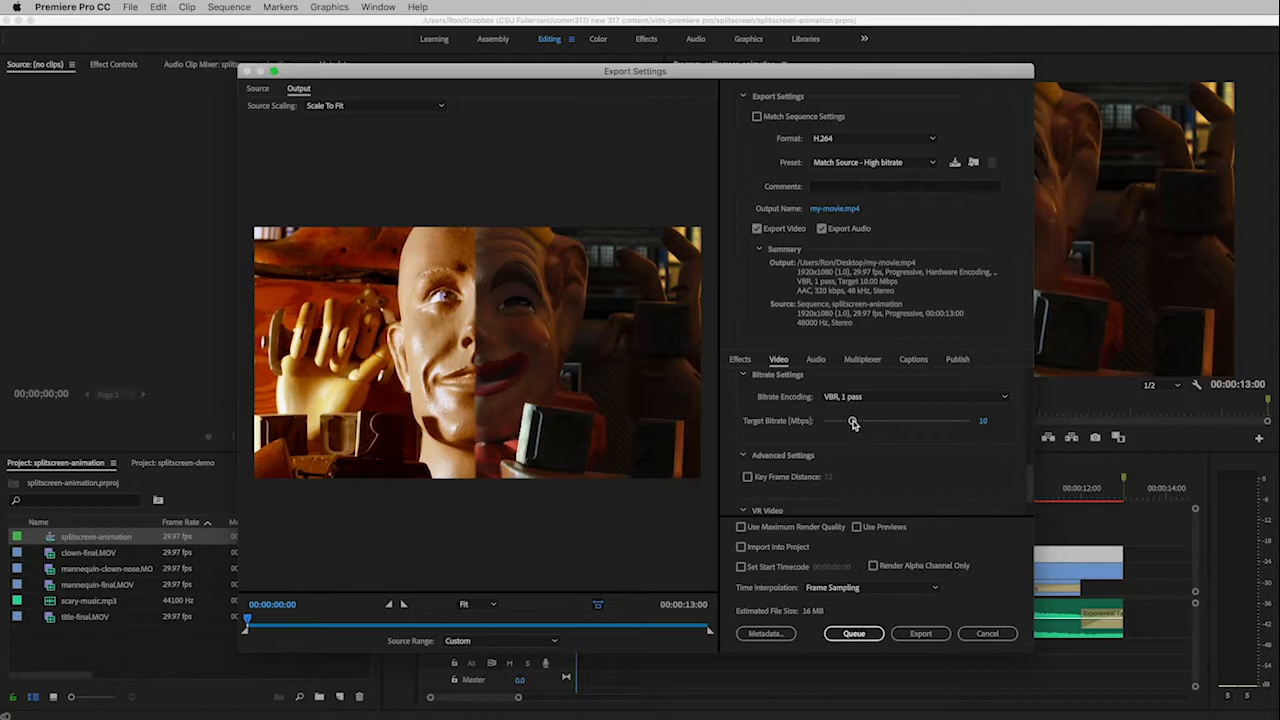
# Test target bitrates of about 7.5 and 25 Mbps, then settle on 10 Mbps
pyautogui.moveTo(853, 420); pyautogui.dragTo(847, 420)
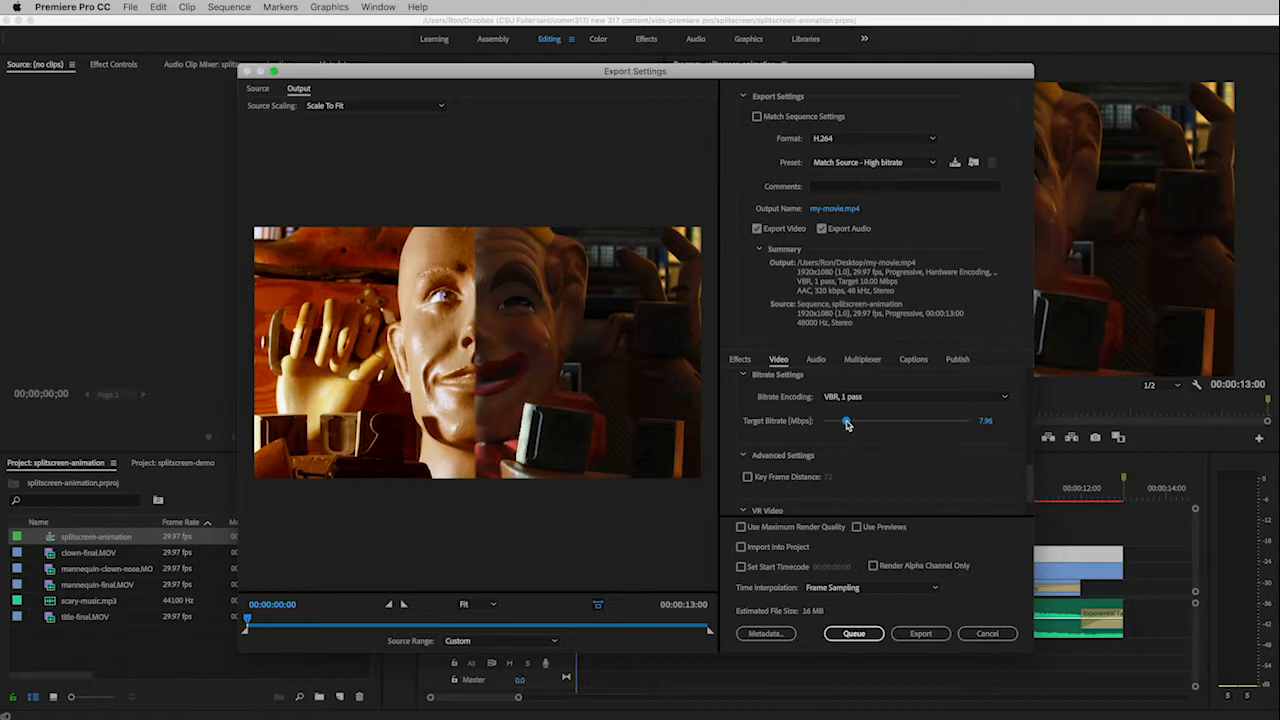
pyautogui.moveTo(848, 421); pyautogui.dragTo(846, 421)
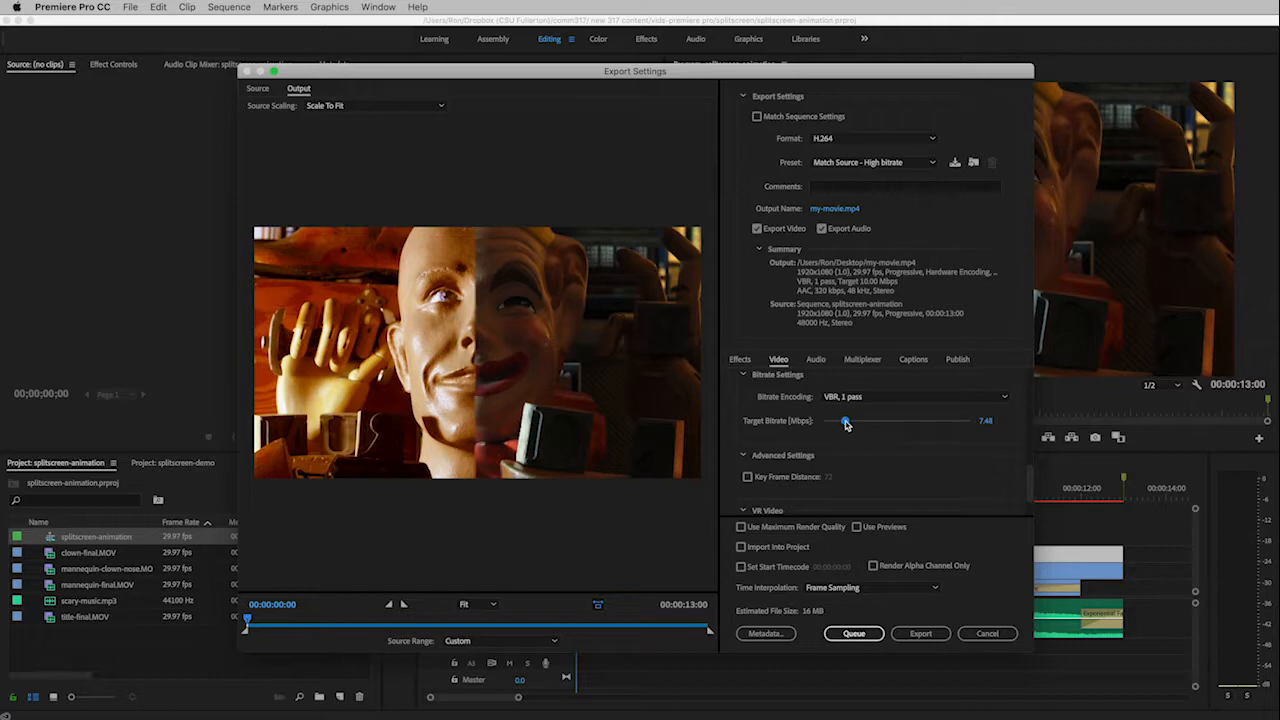
pyautogui.moveTo(845, 421); pyautogui.dragTo(843, 421)
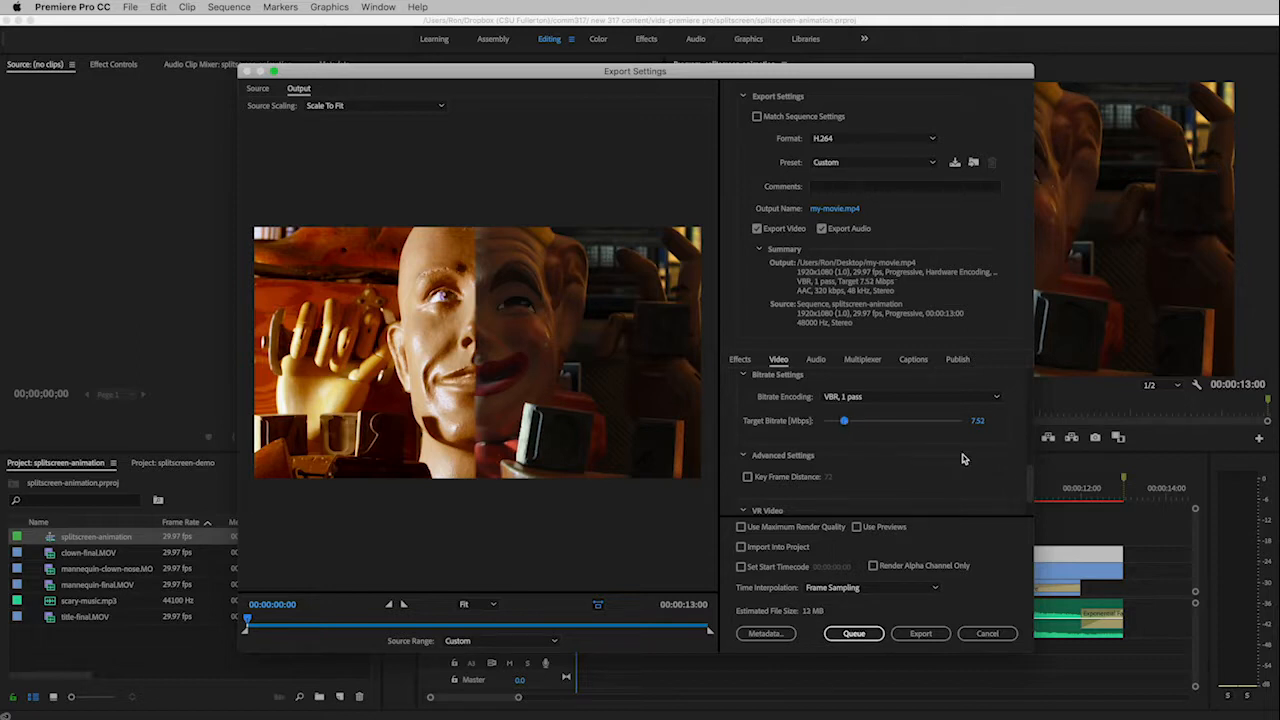
pyautogui.moveTo(800, 620)
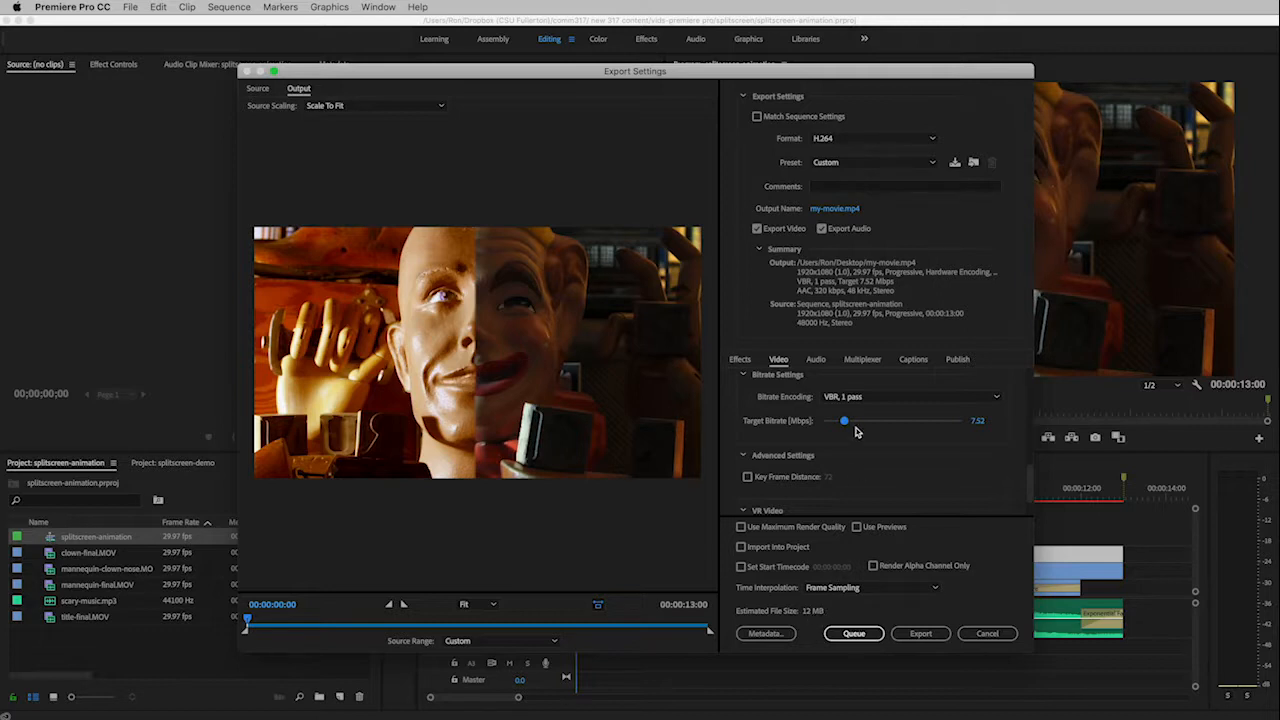
pyautogui.moveTo(845, 420)
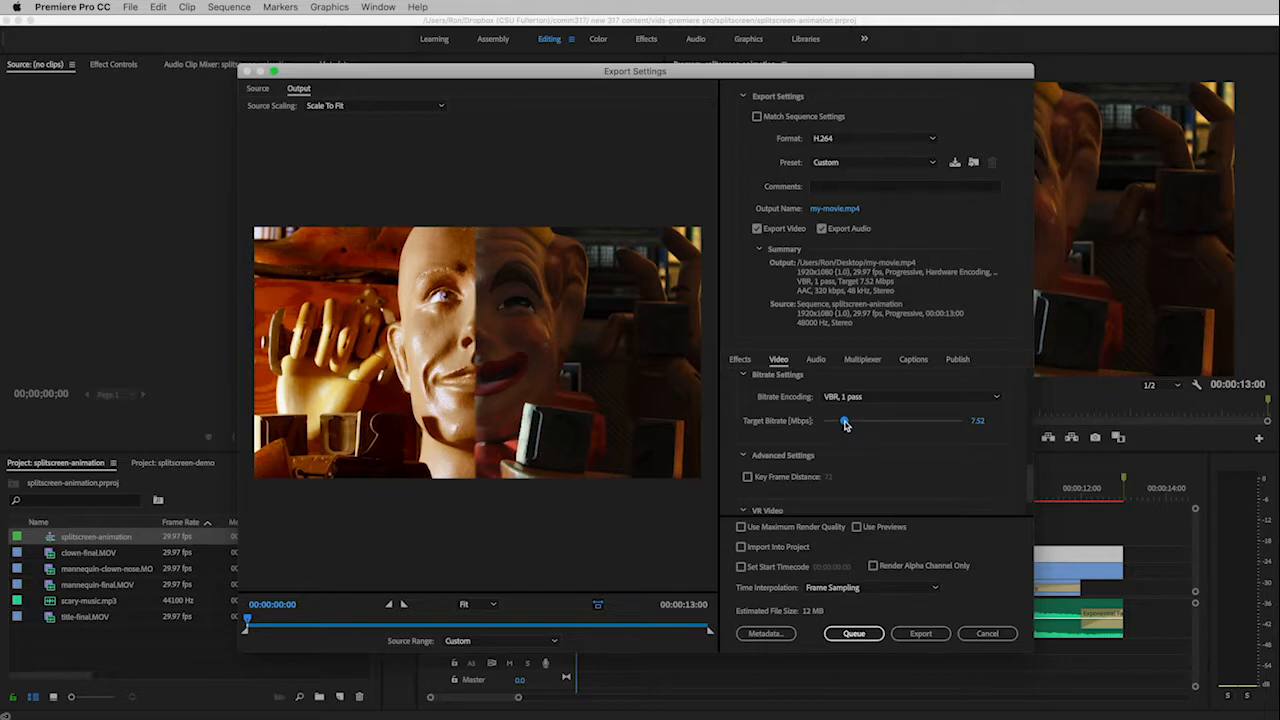
pyautogui.moveTo(844, 420); pyautogui.dragTo(893, 420)
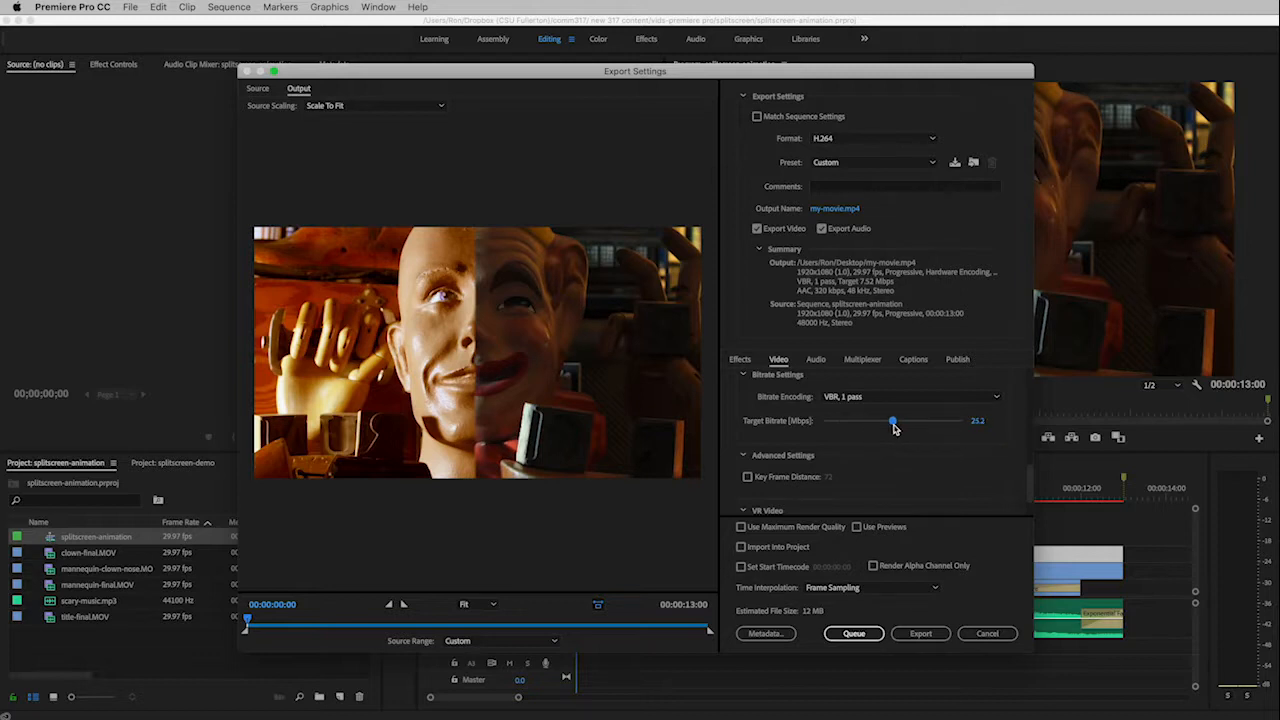
pyautogui.moveTo(893, 420); pyautogui.dragTo(891, 420)
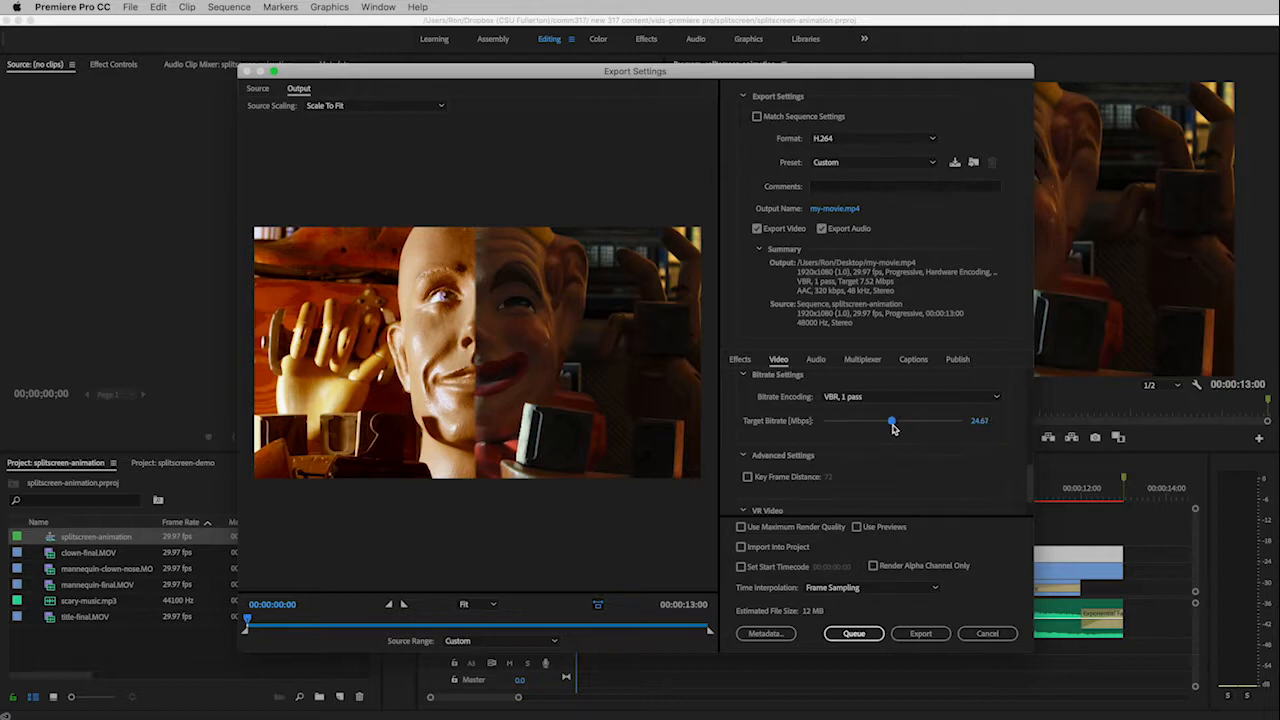
pyautogui.moveTo(892, 420); pyautogui.dragTo(894, 420)
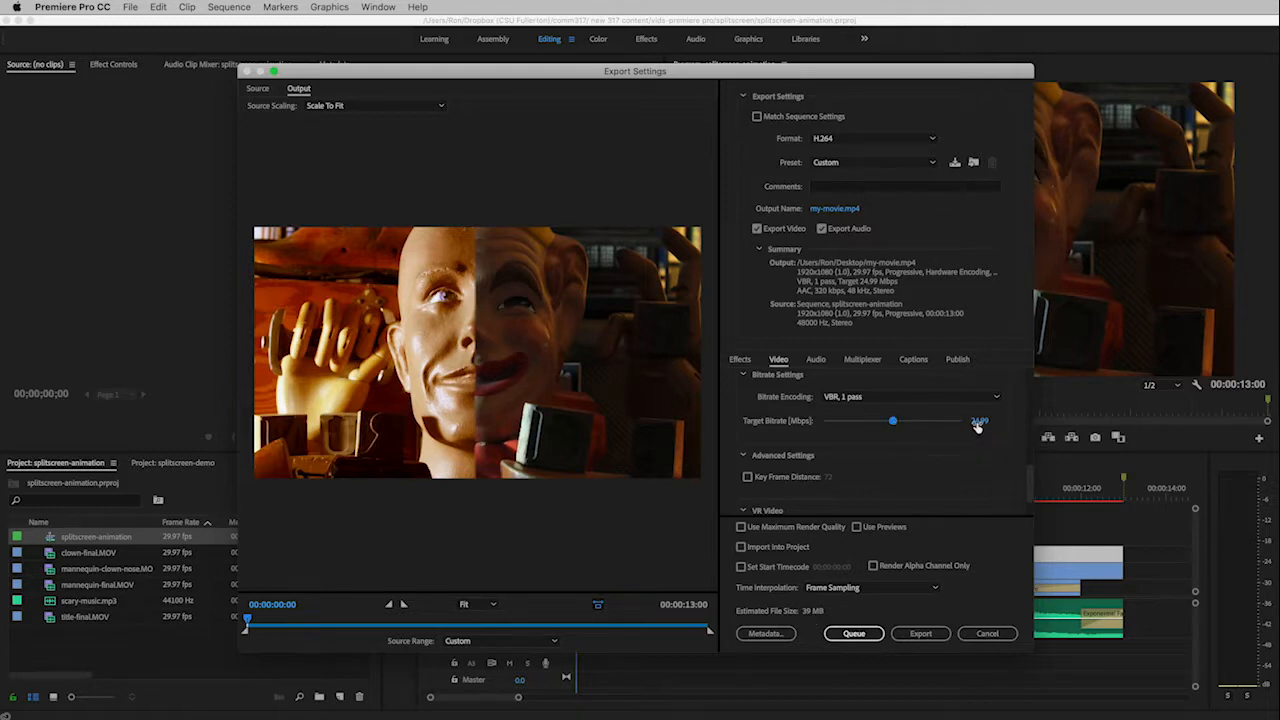
pyautogui.moveTo(893, 420); pyautogui.dragTo(851, 420)
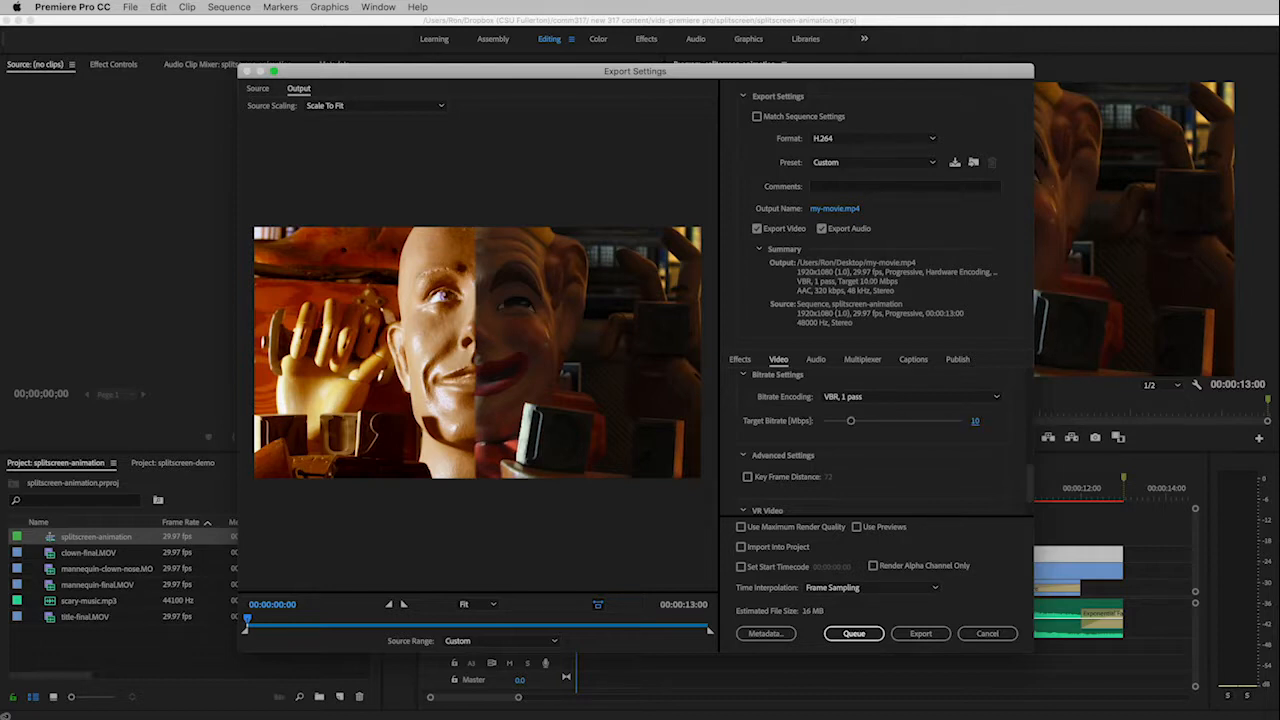
pyautogui.moveTo(911, 616)
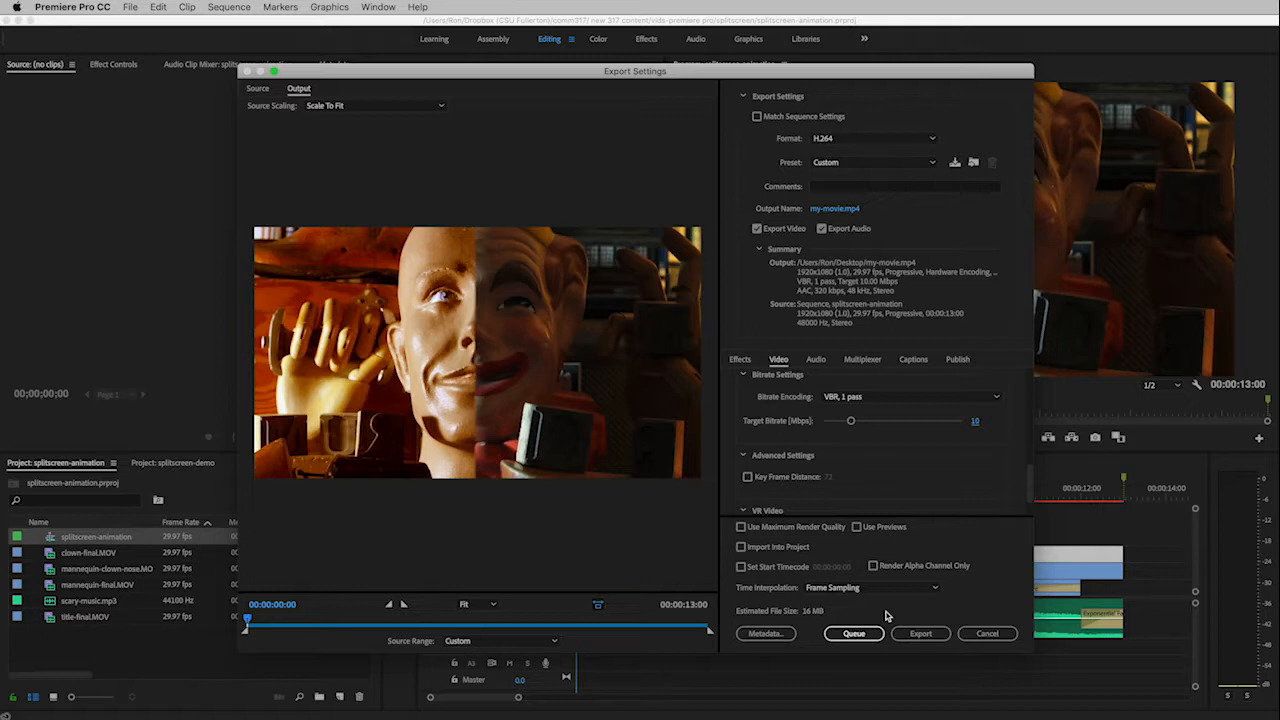
pyautogui.moveTo(920, 633)
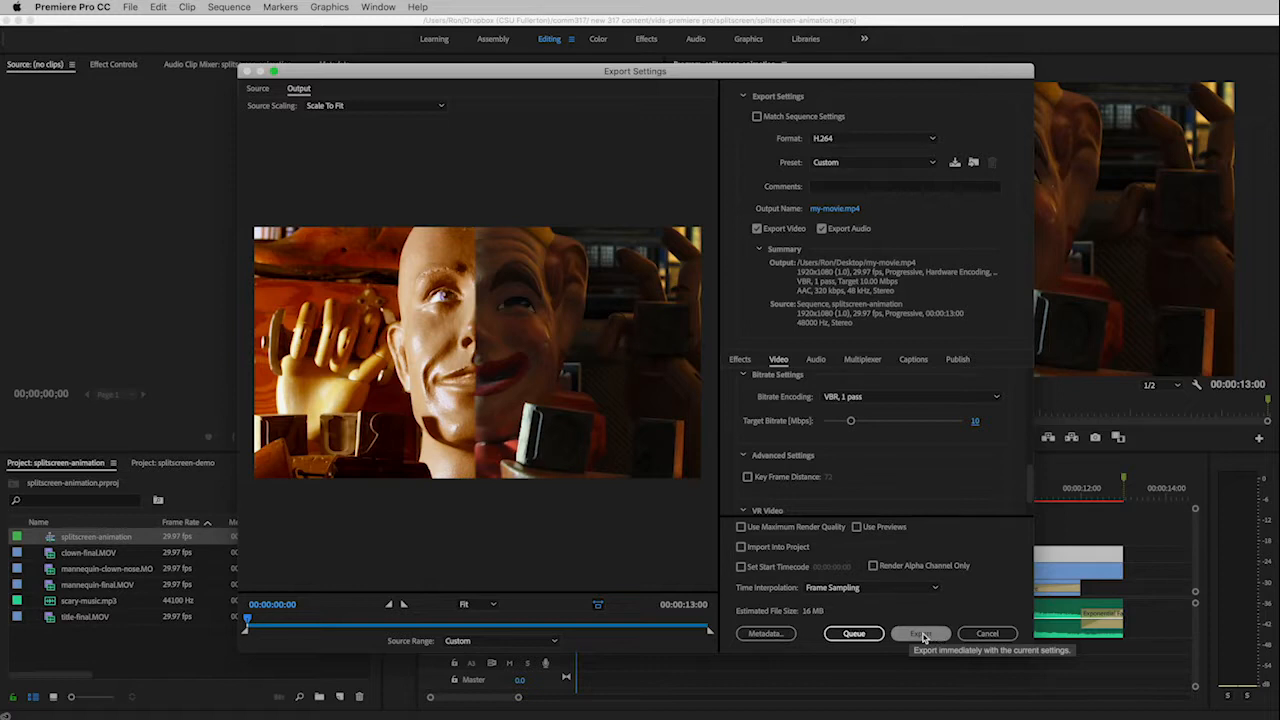
# Encode my-movie.mp4 with the current export settings and wait for completion
pyautogui.click(920, 633)
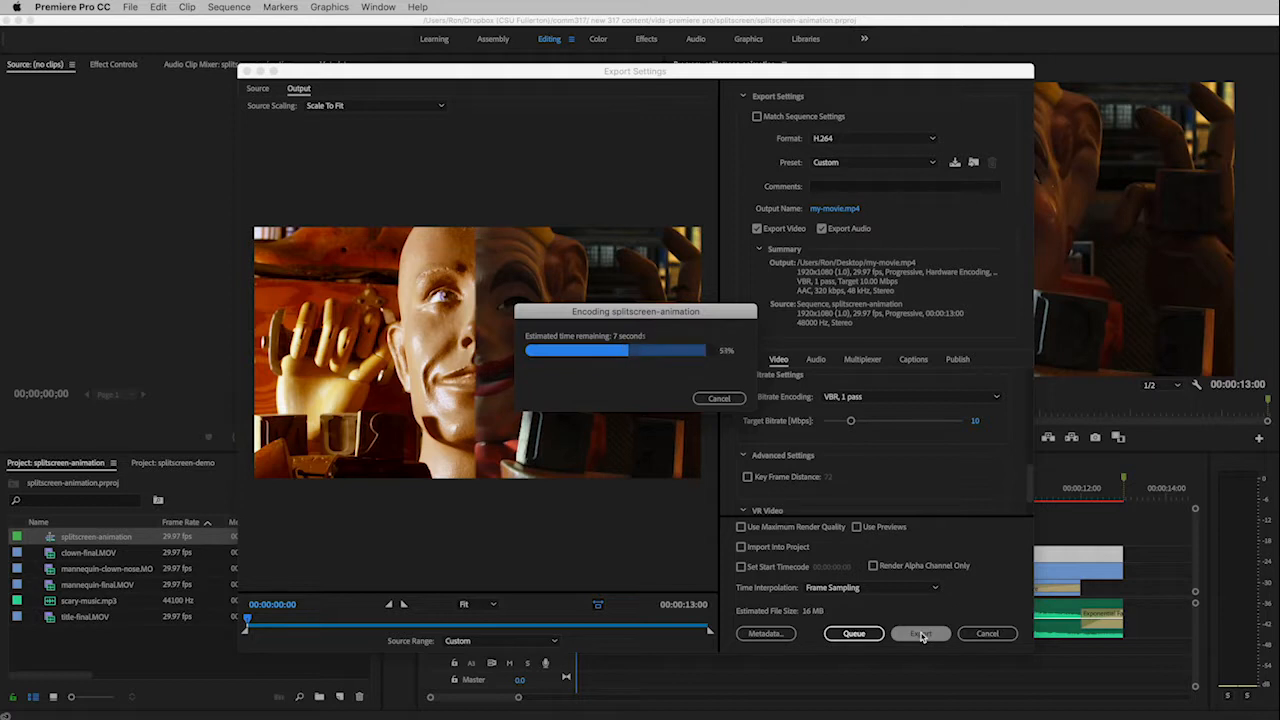
pyautogui.click(718, 398)
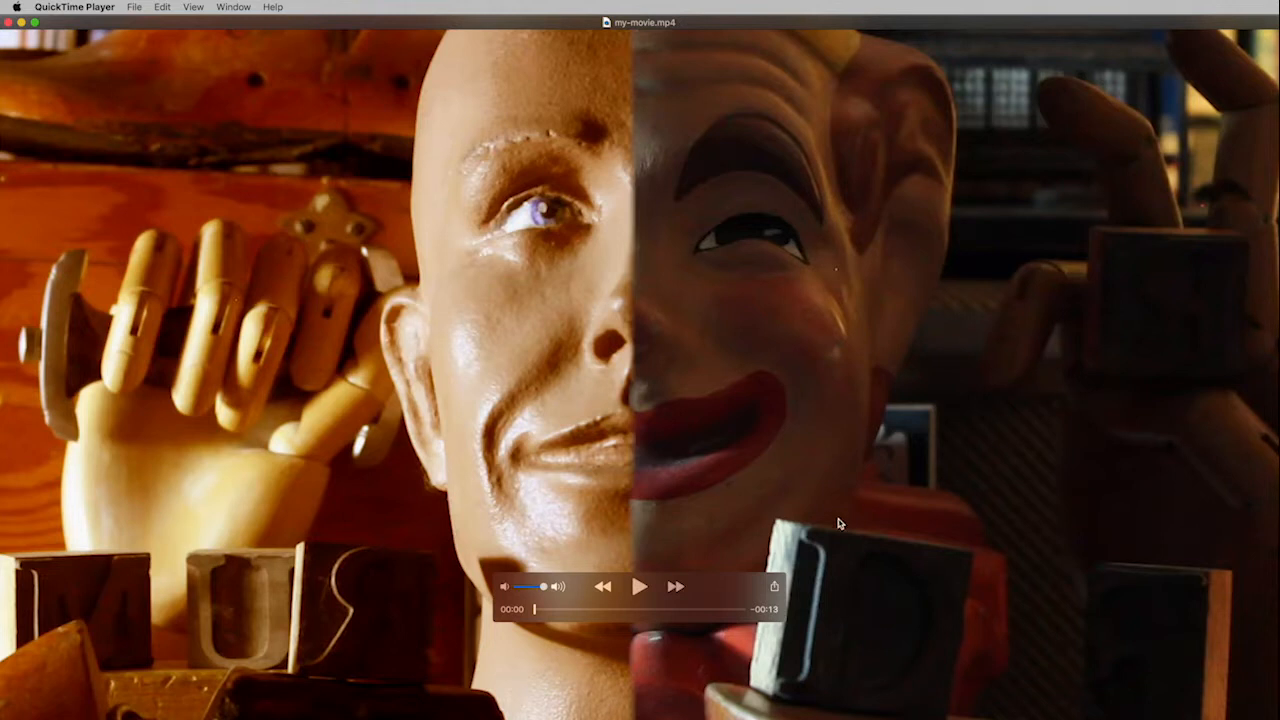
pyautogui.moveTo(640, 590)
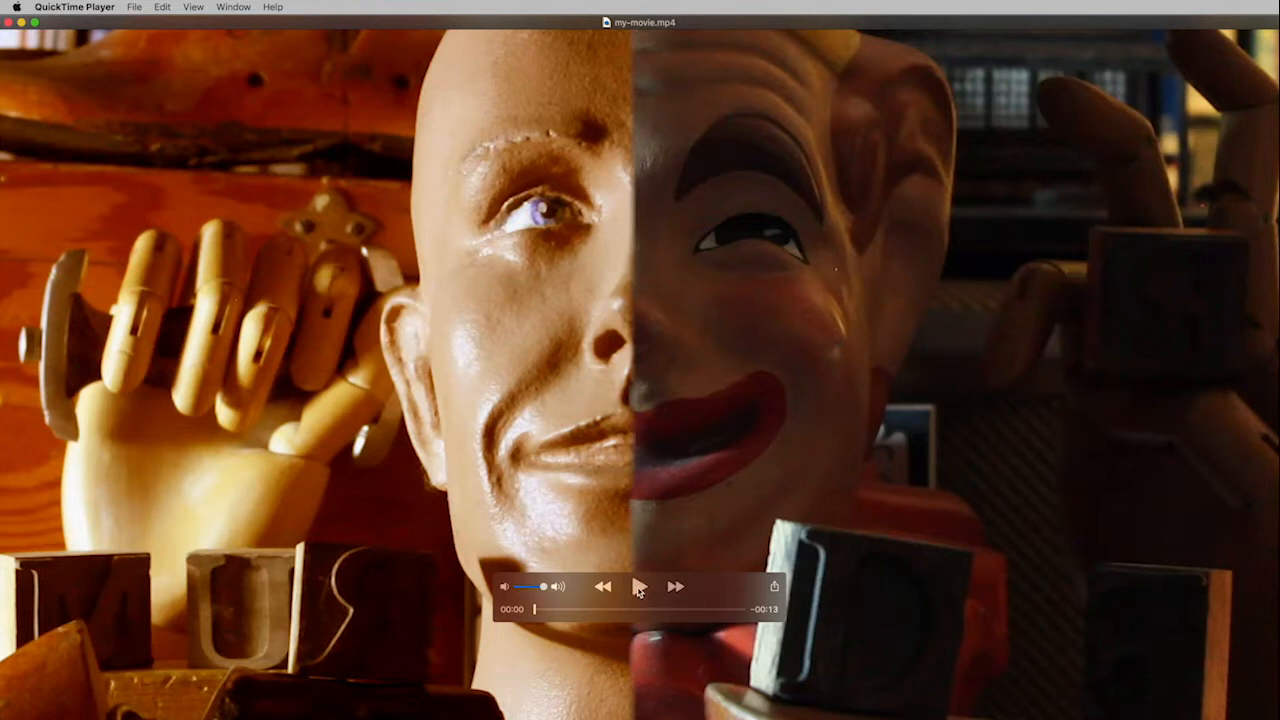